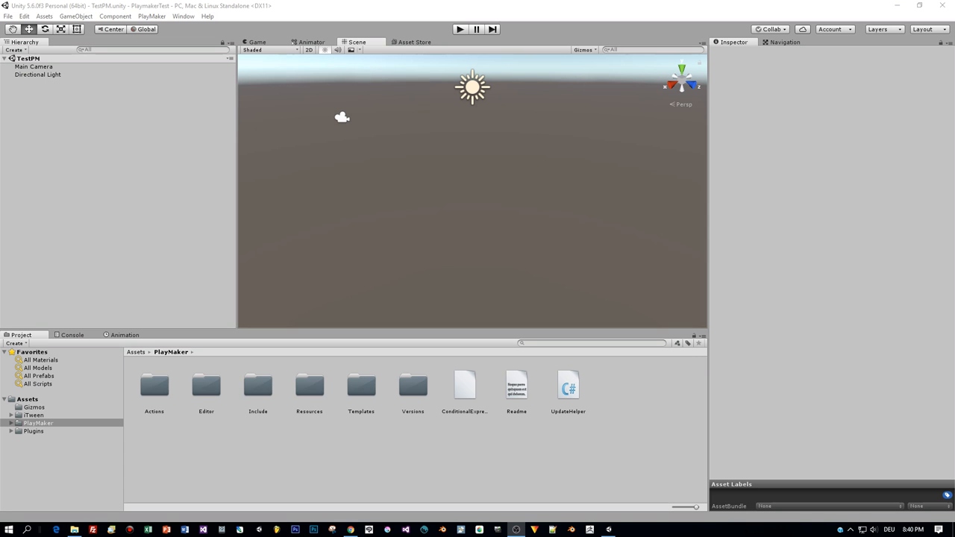
mouse_move(104, 81)
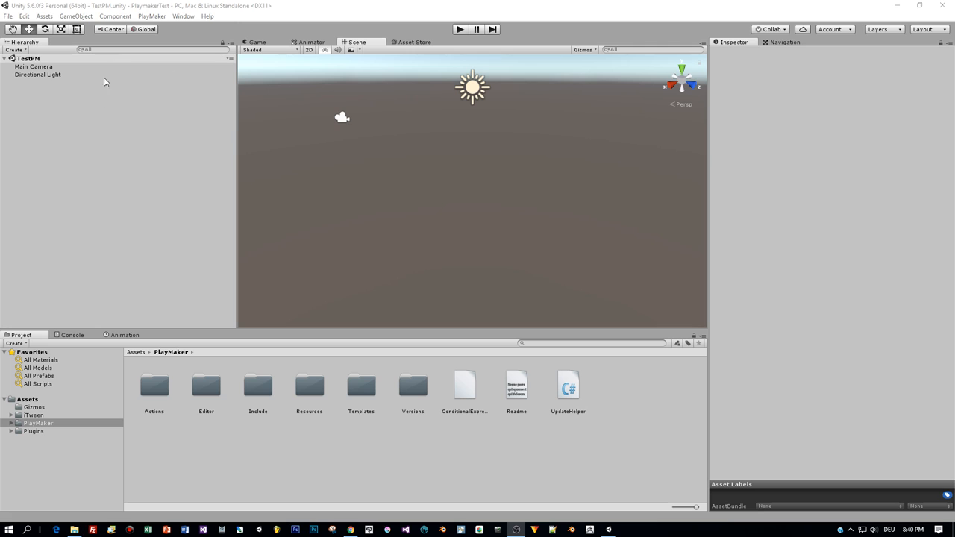
Open and dismiss the PlayMaker welcome screen, then select the PlayMaker assets folder
click(152, 15)
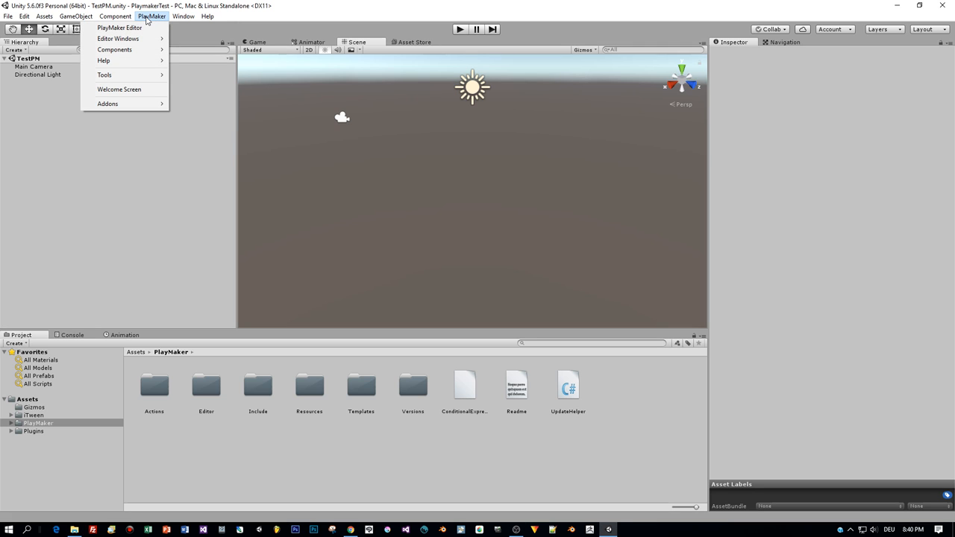
mouse_move(119, 89)
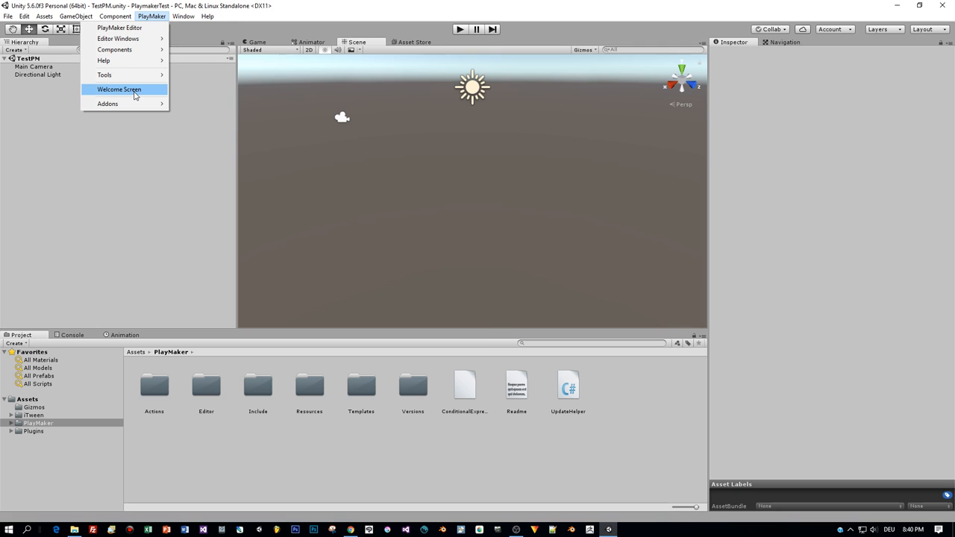
click(119, 89)
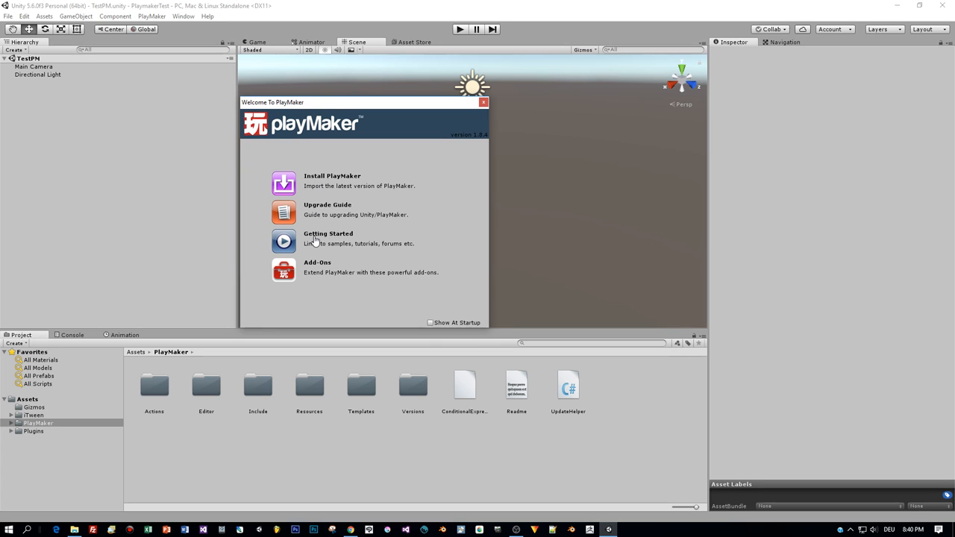
mouse_move(455, 162)
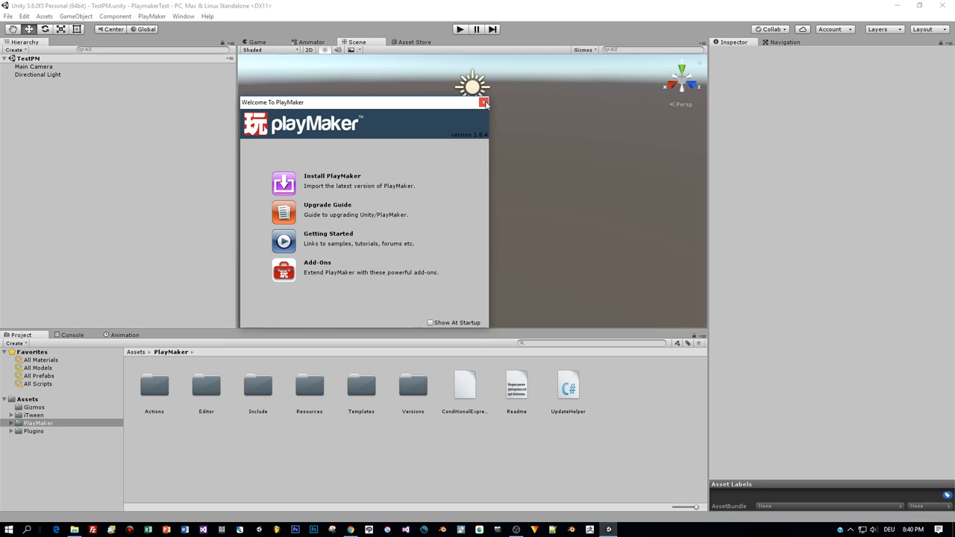
click(484, 101)
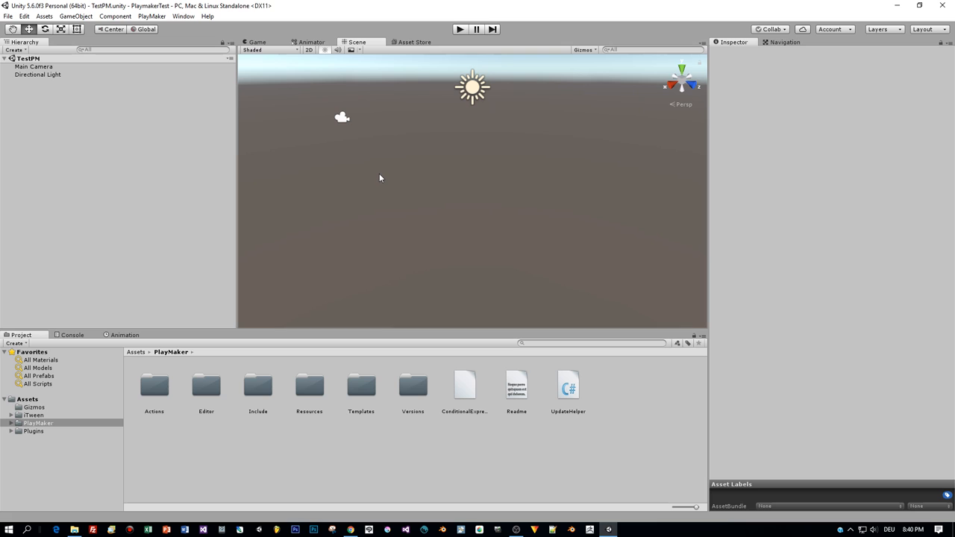
click(37, 424)
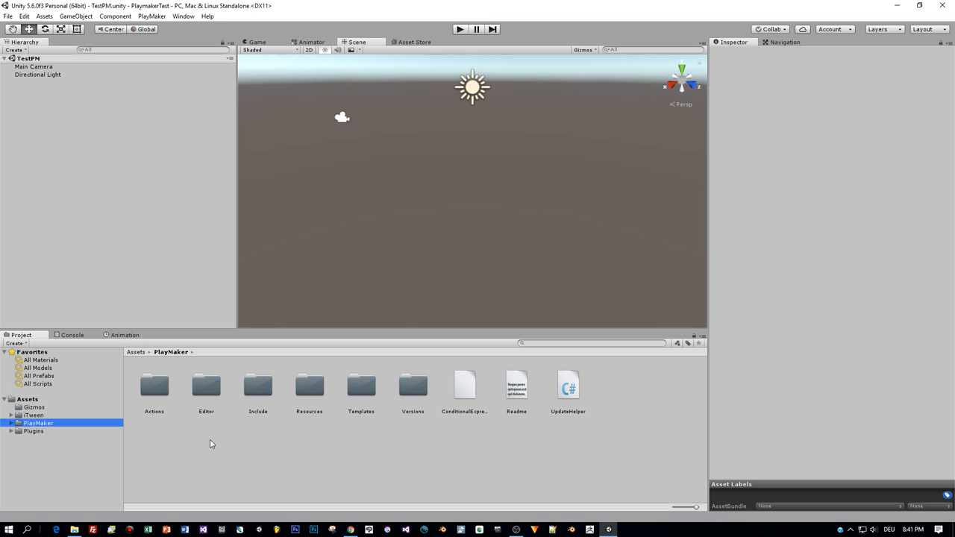
mouse_move(376, 330)
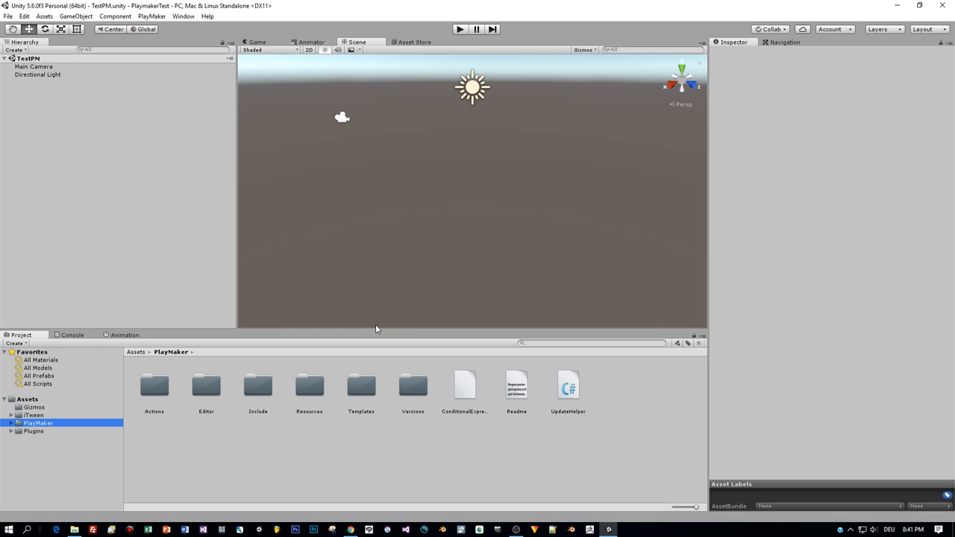
Add a Cube and a Sphere to the scene via GameObject > 3D Object and select the cube
click(75, 15)
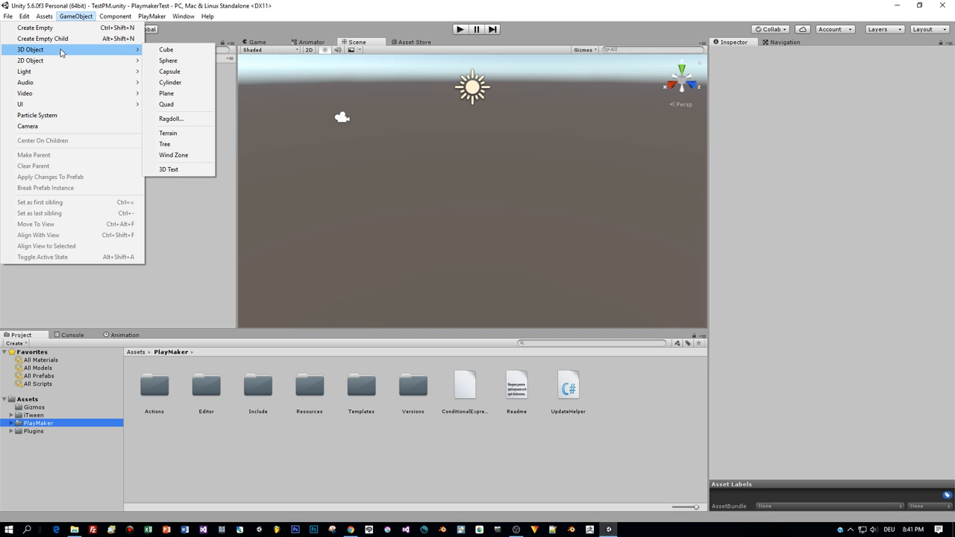
click(165, 49)
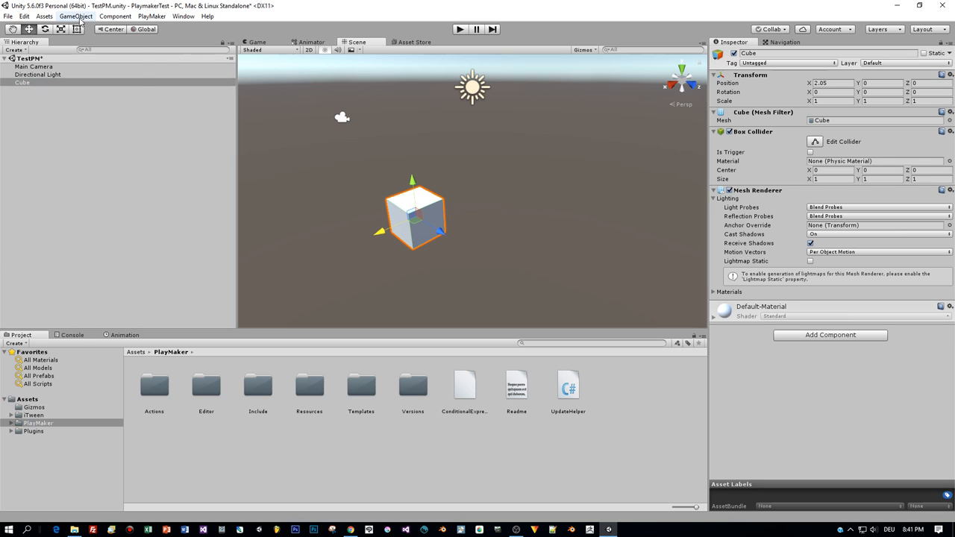
click(74, 15)
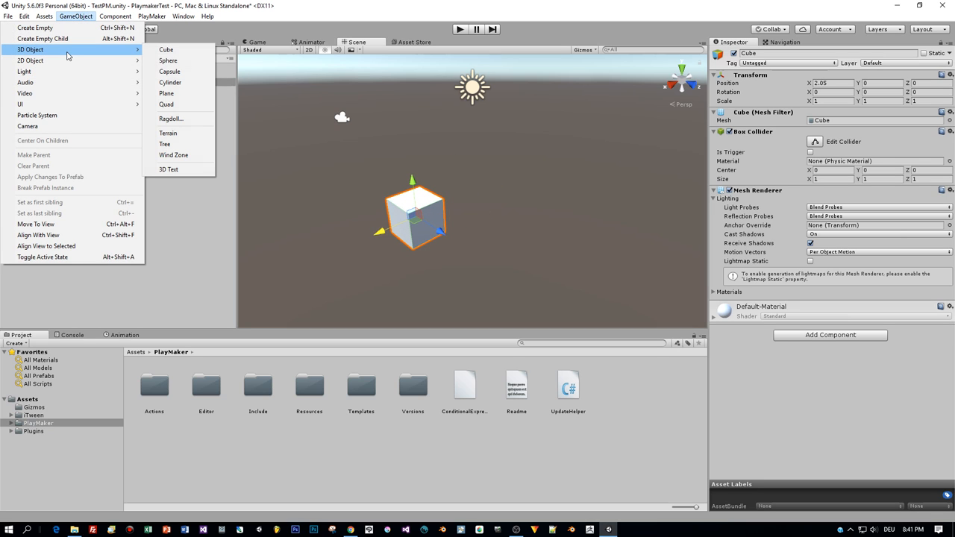
mouse_move(167, 59)
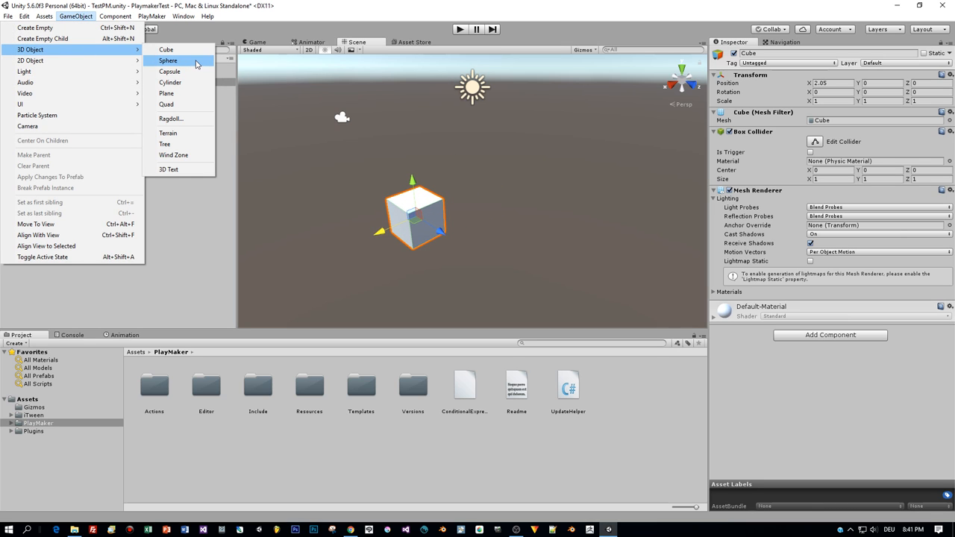
mouse_move(170, 82)
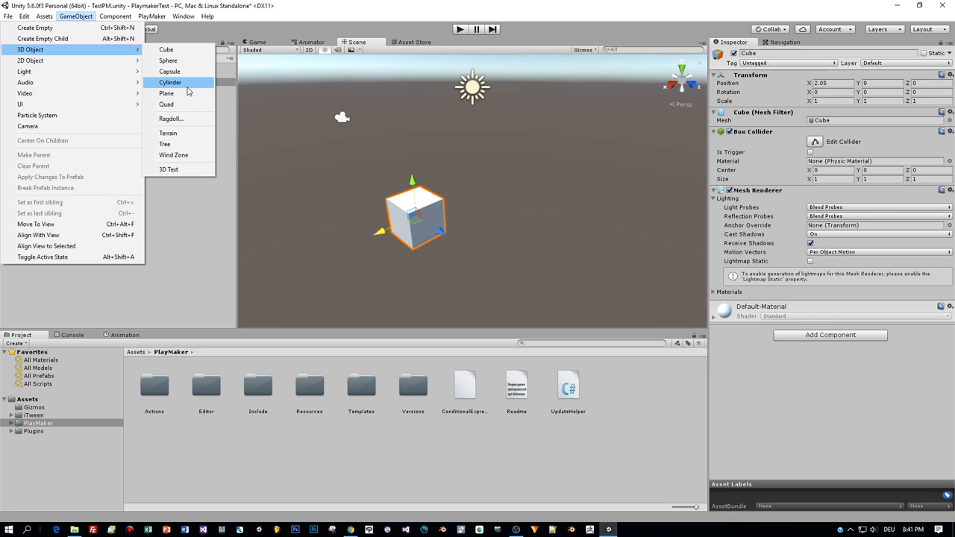
click(168, 59)
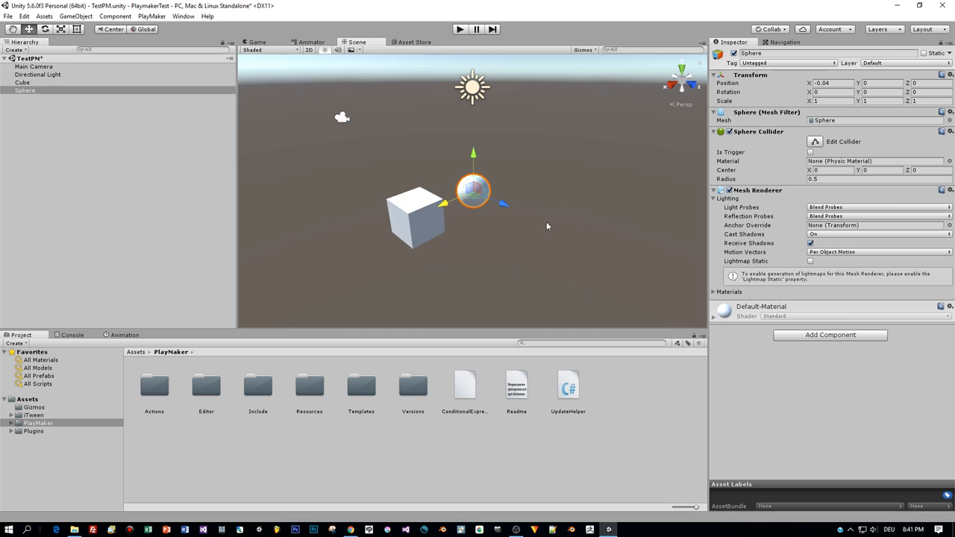
mouse_move(550, 218)
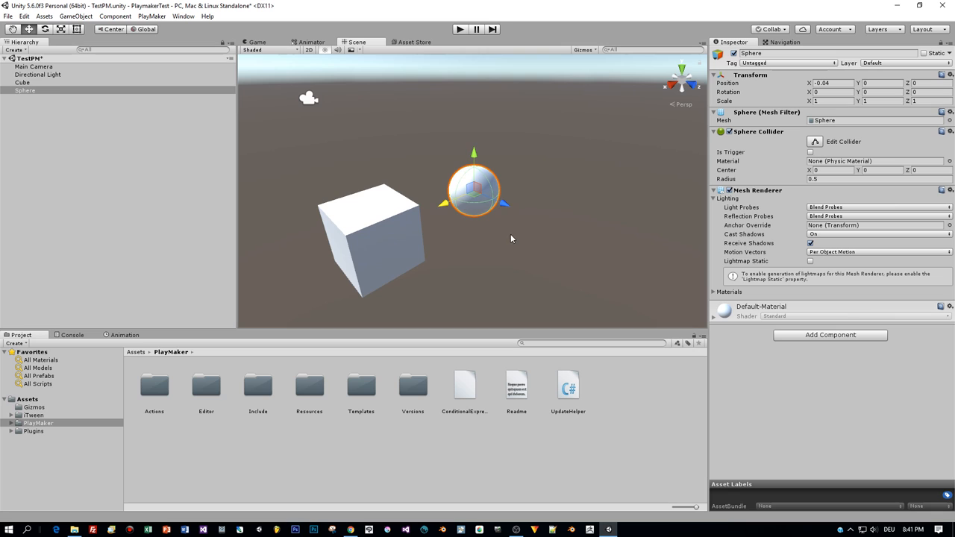
click(366, 239)
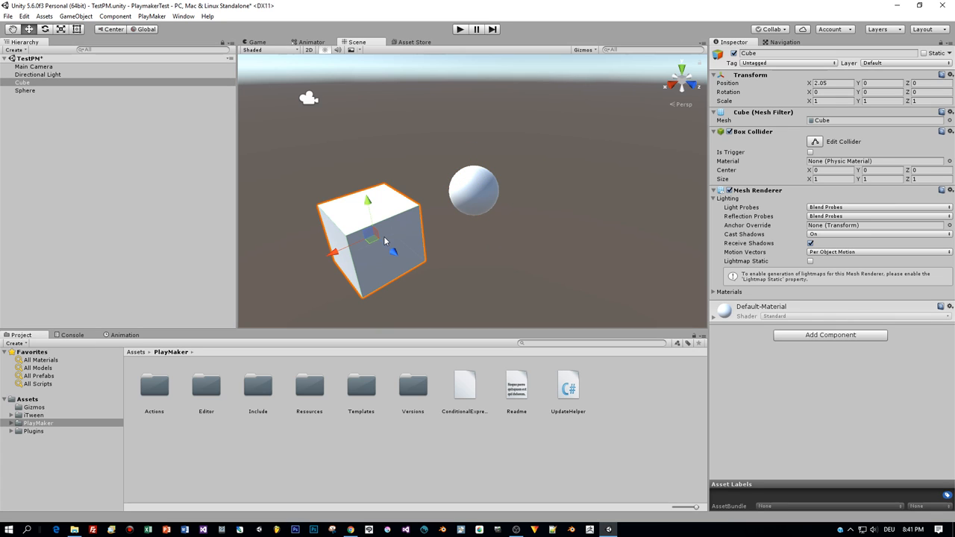
Open the PlayMaker Editor and dock it into Unity's lower panel beside Project
click(152, 15)
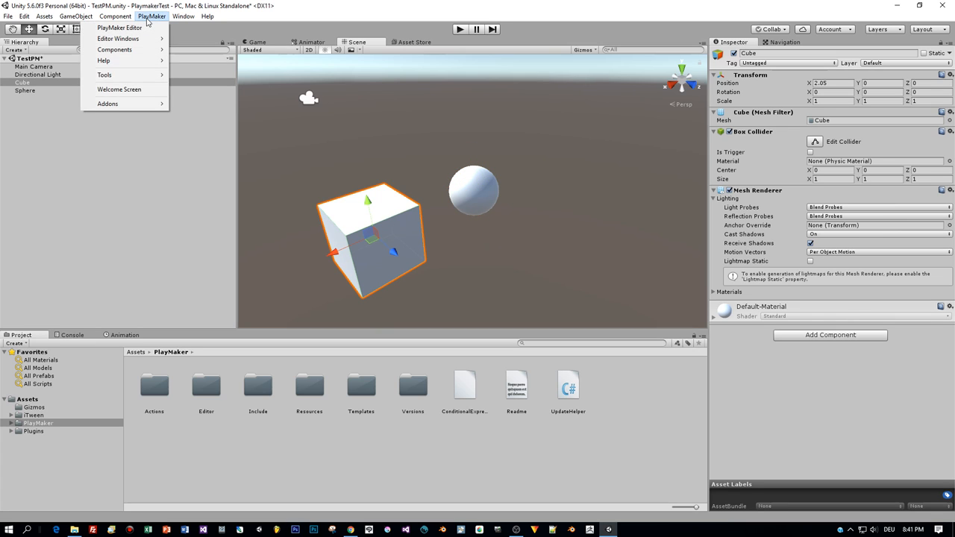
mouse_move(119, 27)
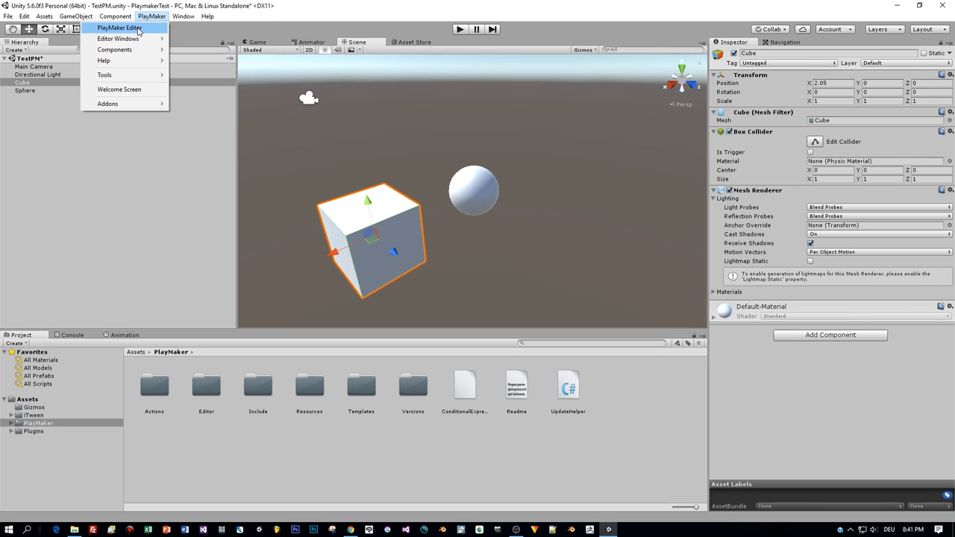
click(119, 27)
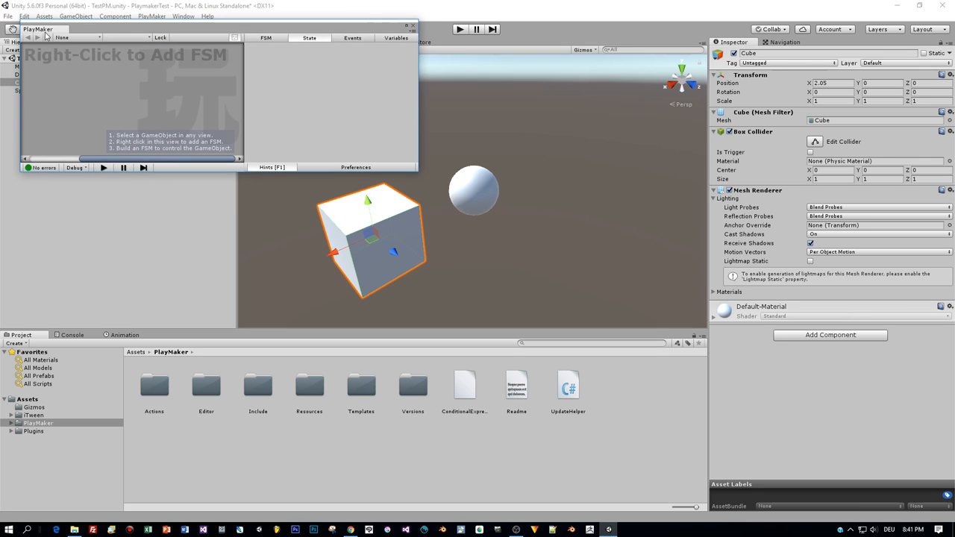
click(165, 334)
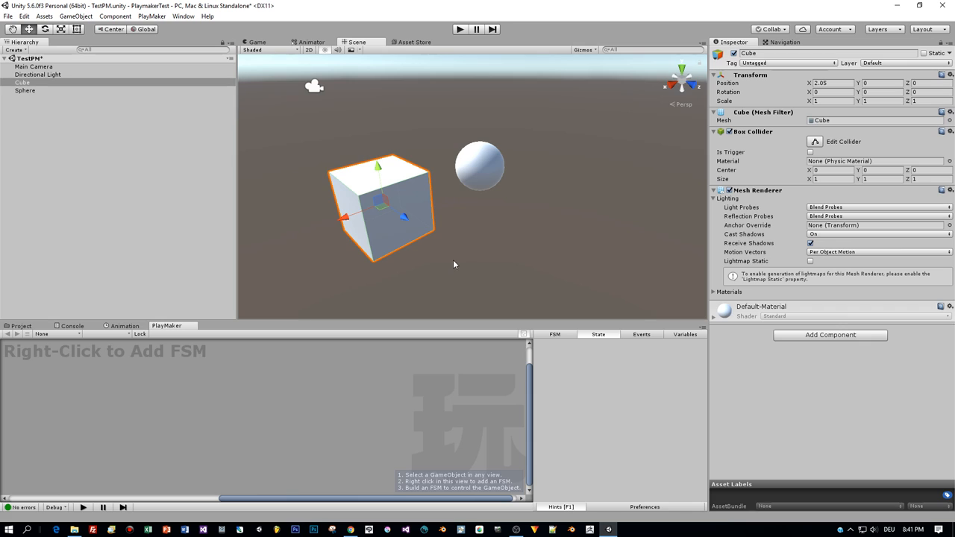
mouse_move(441, 266)
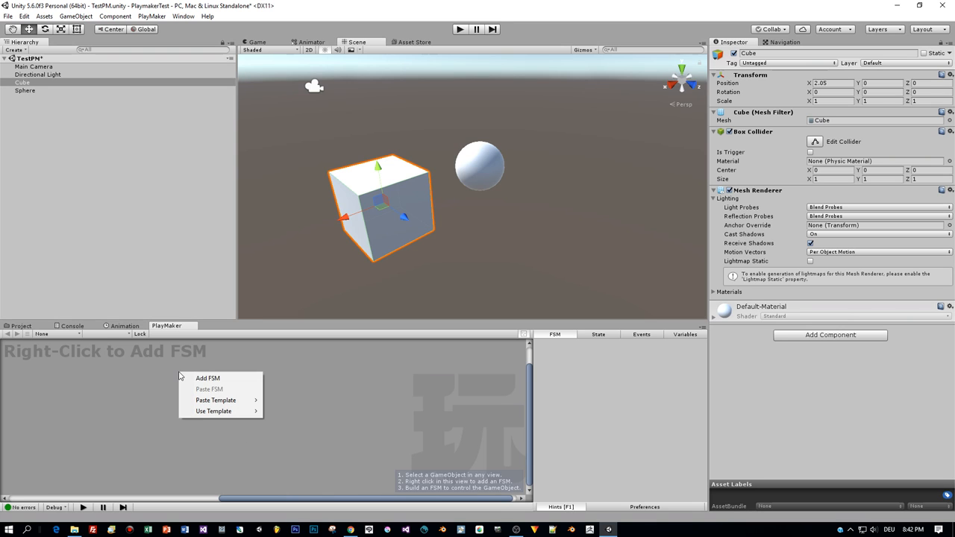
Add an FSM to the cube and expand its Play Maker FSM component in the Inspector
click(208, 378)
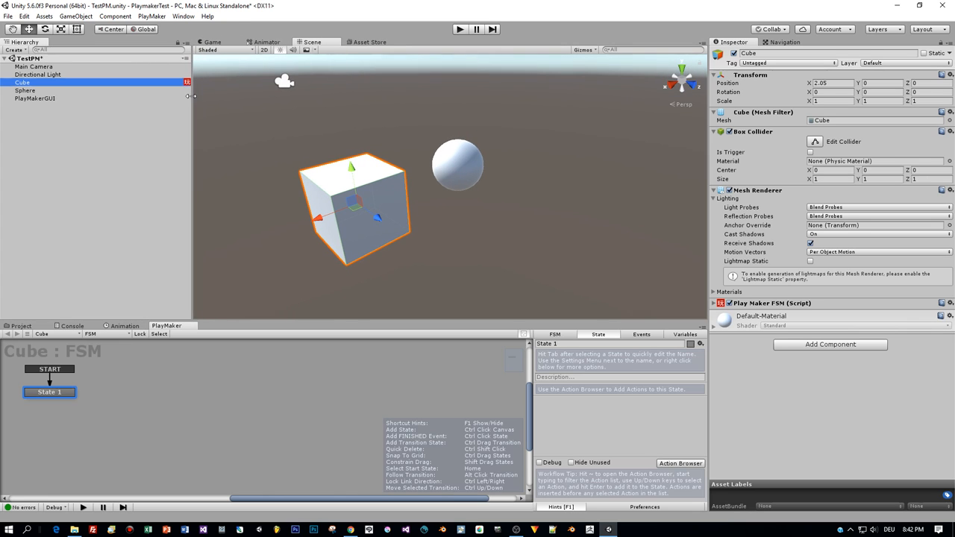
click(23, 82)
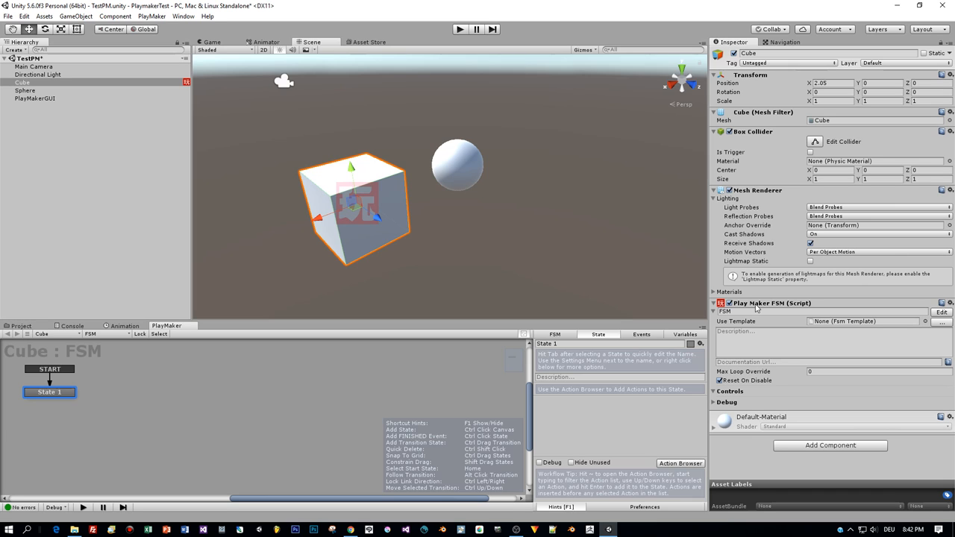
mouse_move(684, 281)
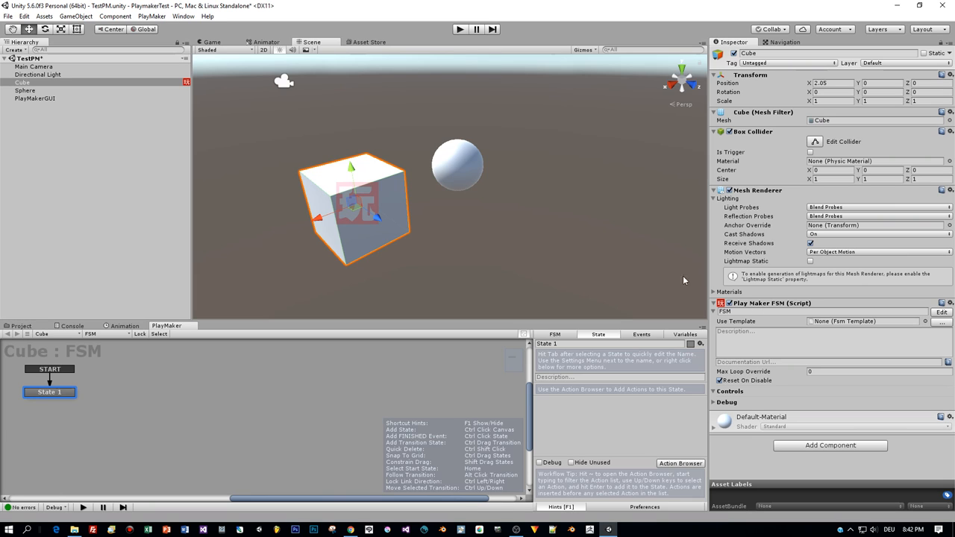
mouse_move(346, 216)
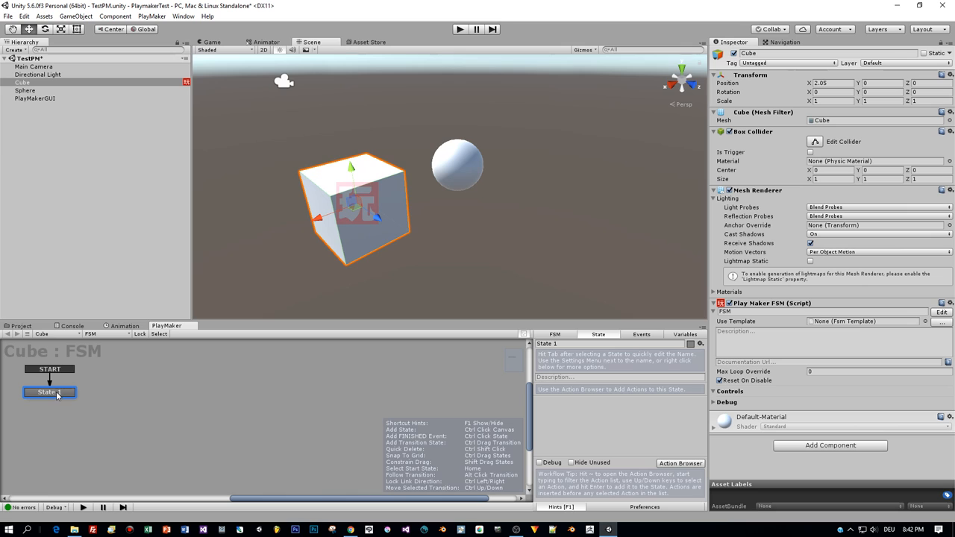
mouse_move(54, 394)
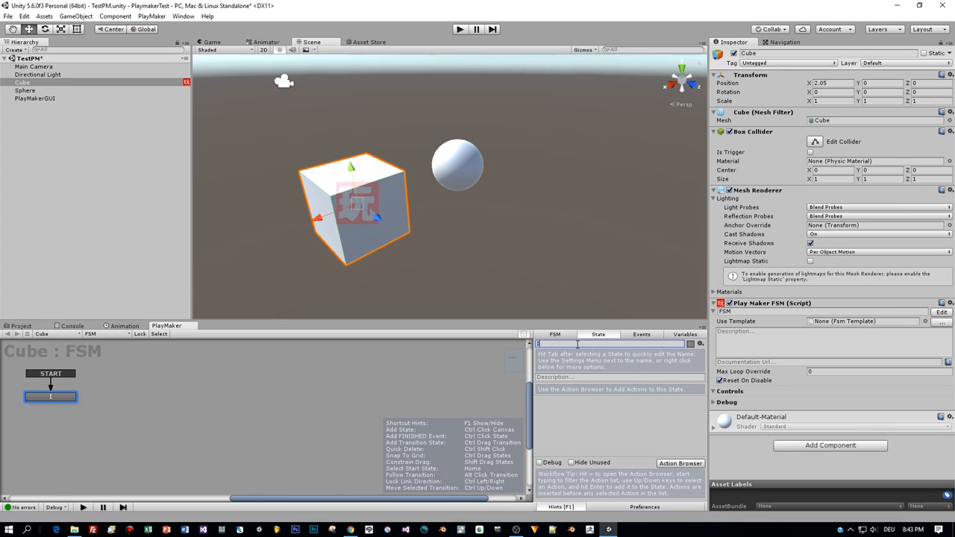
Rename State 1 to InitState and select the InitState node
text(InitS)
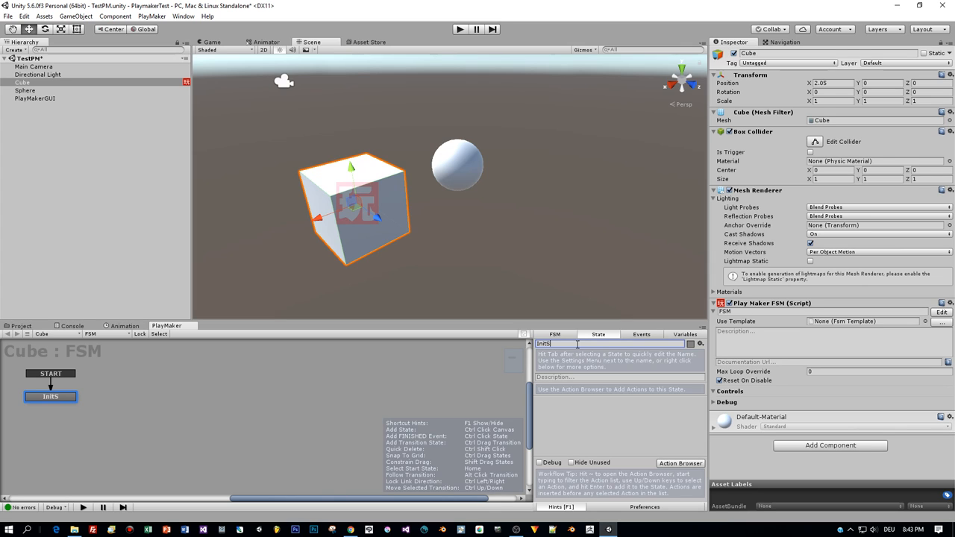
text(State)
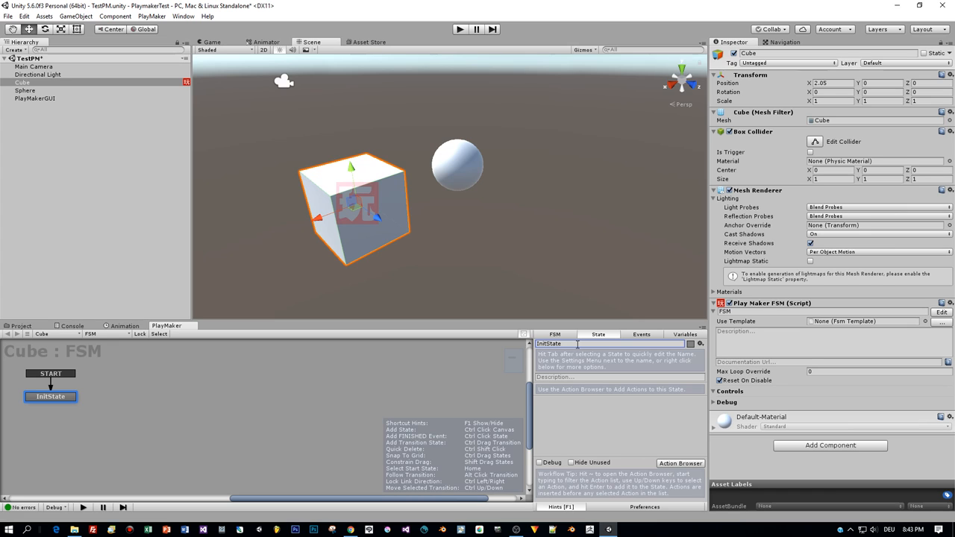
click(50, 397)
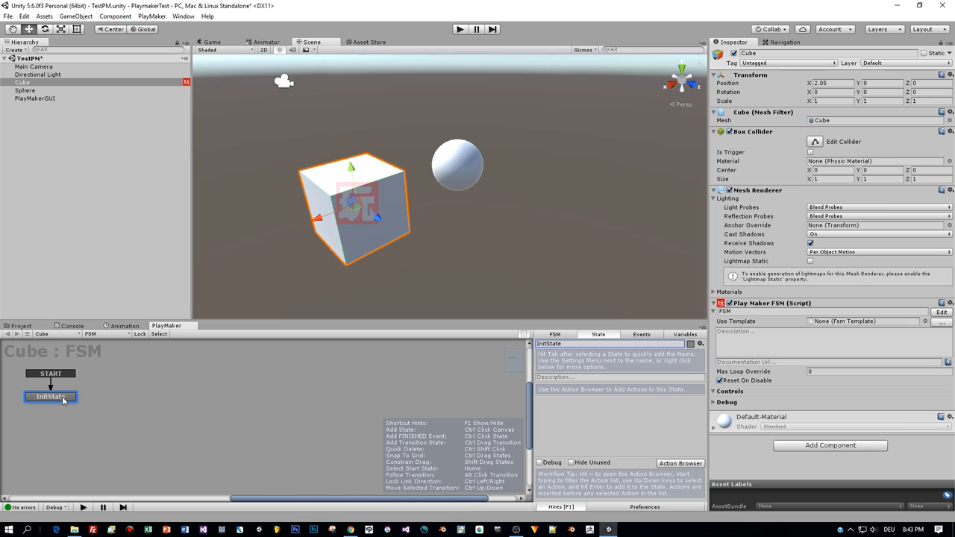
Add a MOUSE UP system event transition to InitState
right_click(51, 397)
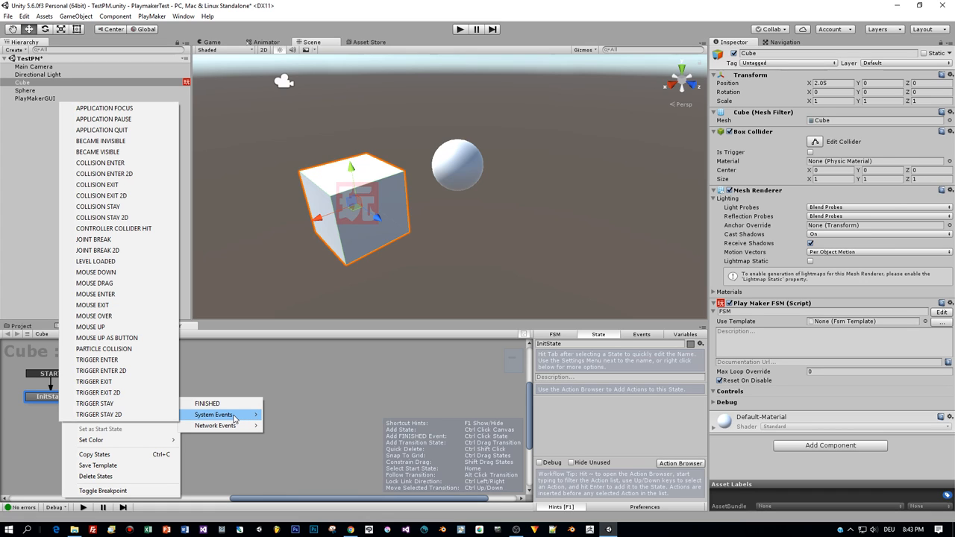
mouse_move(98, 360)
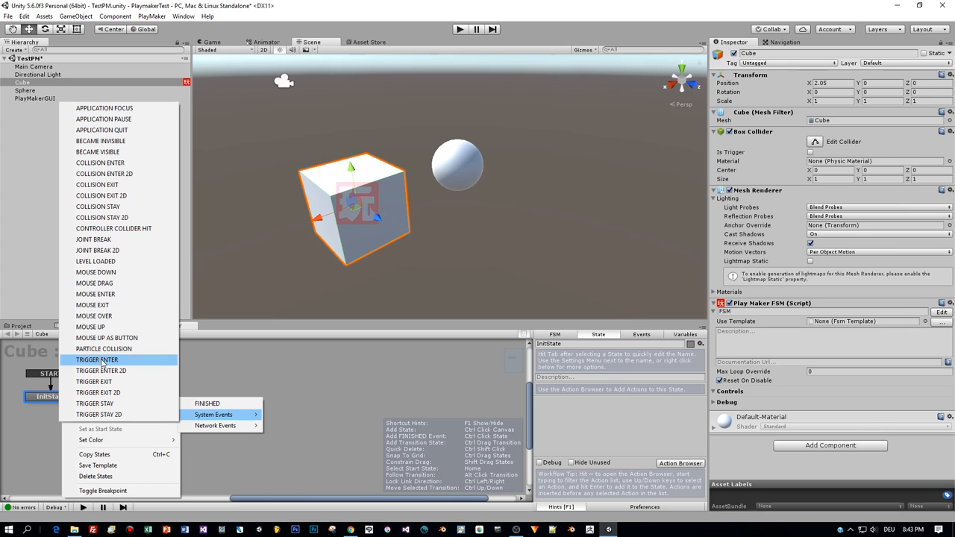
mouse_move(101, 304)
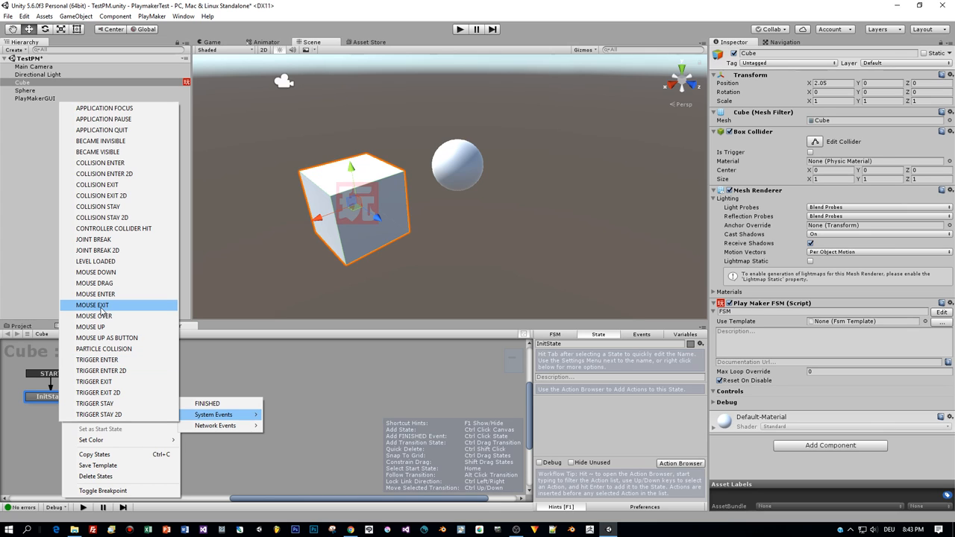
mouse_move(101, 185)
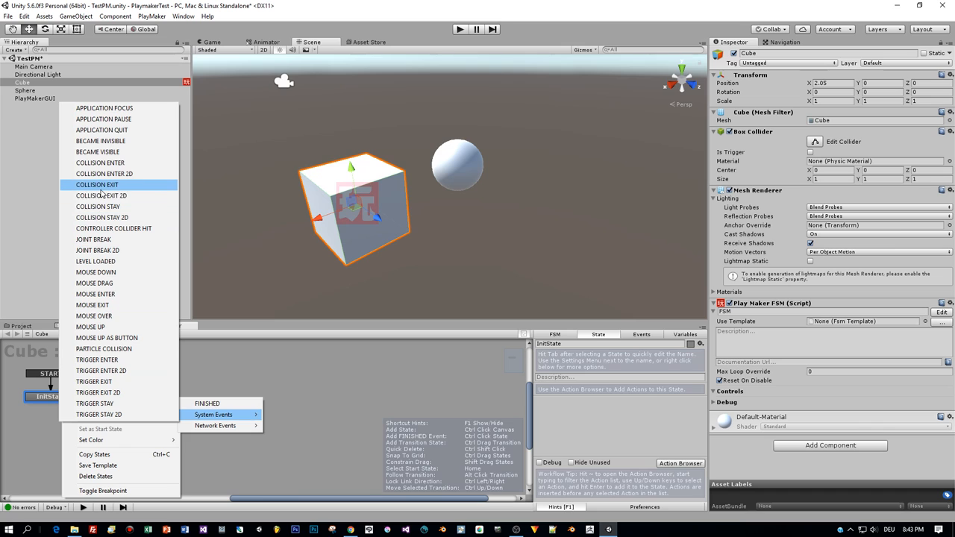
mouse_move(101, 196)
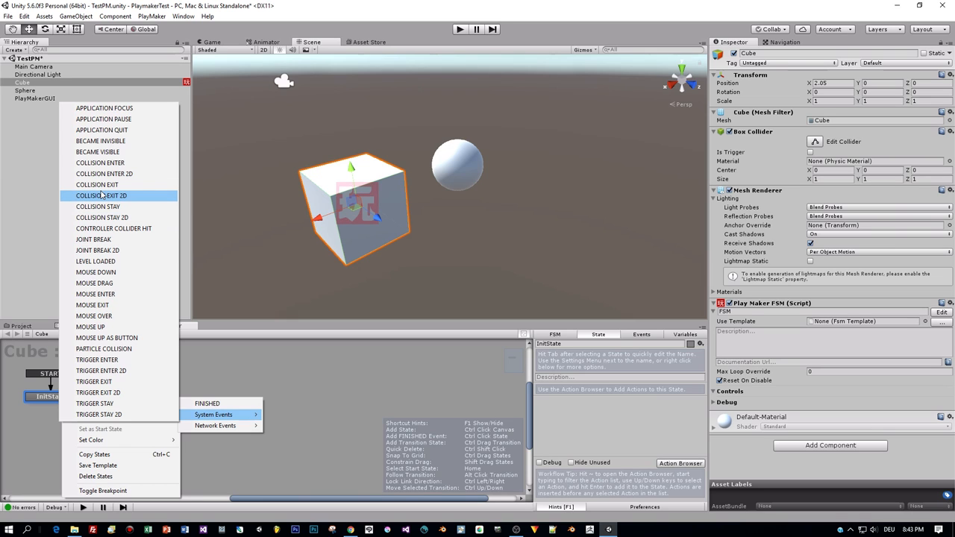
click(90, 327)
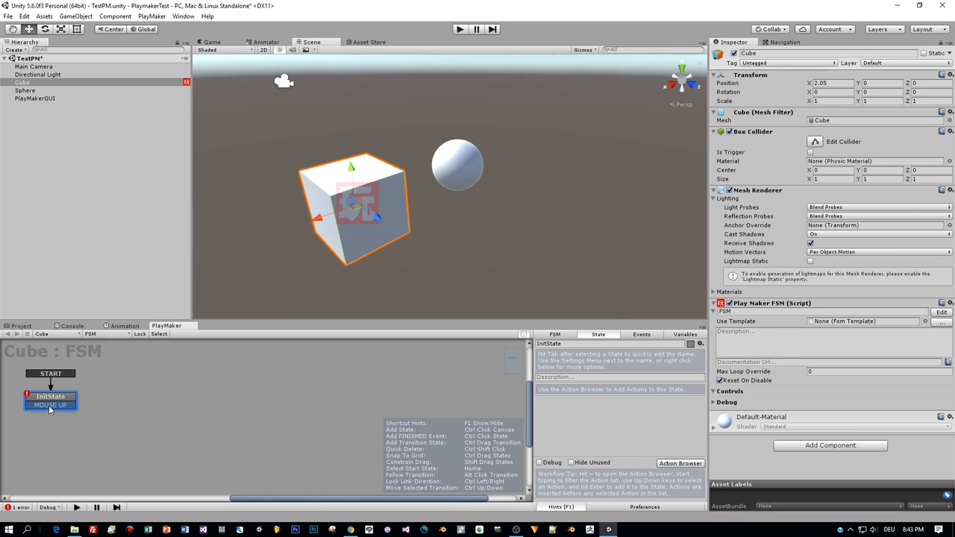
mouse_move(148, 403)
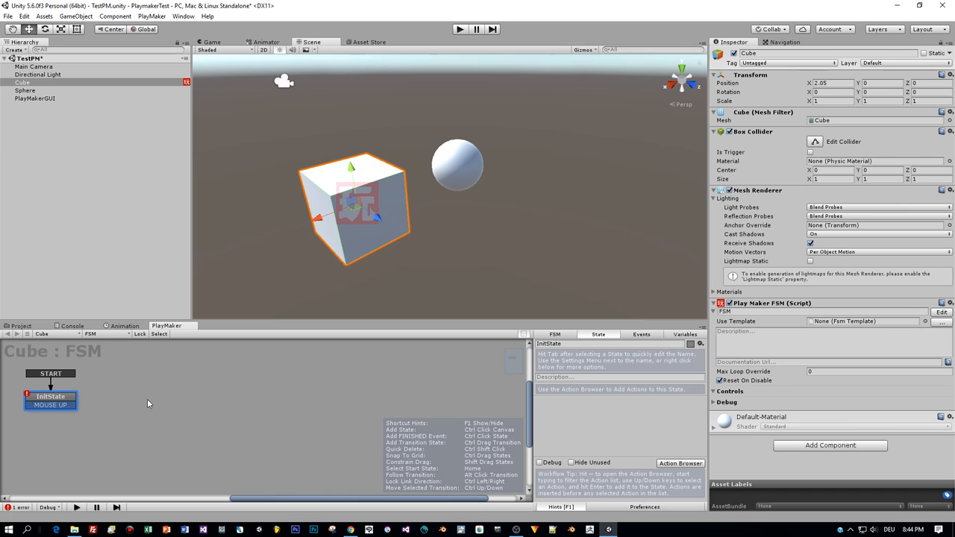
mouse_move(140, 397)
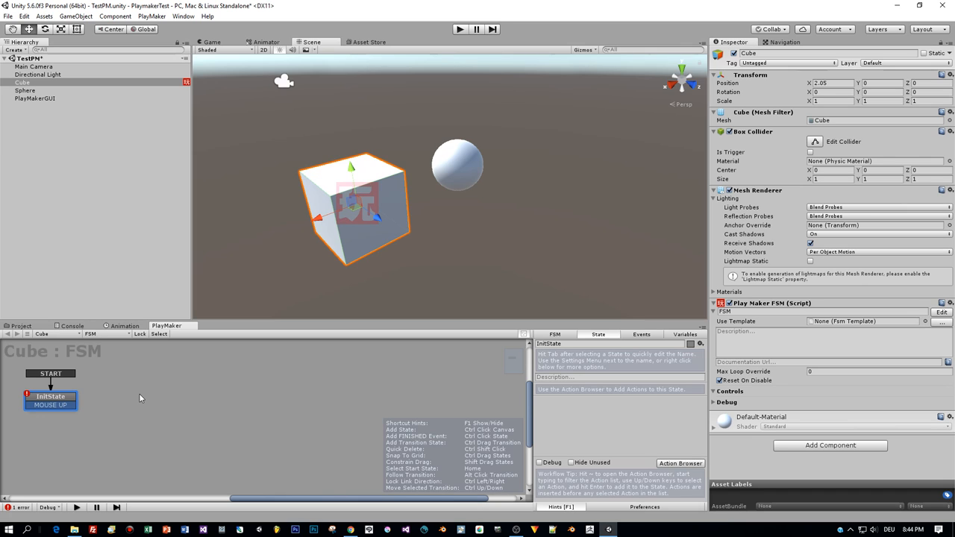
Add a new state beside InitState and rename it DestroyBall
right_click(141, 397)
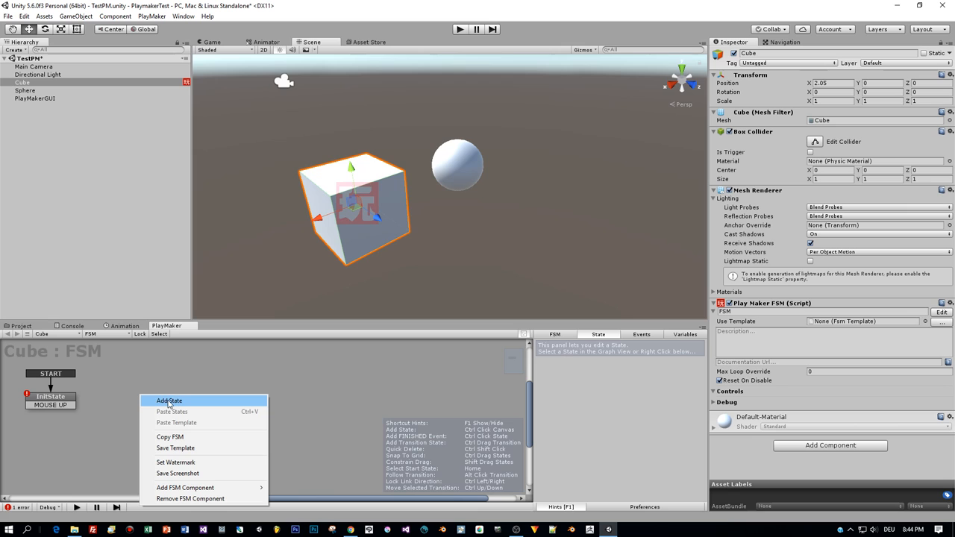
click(169, 400)
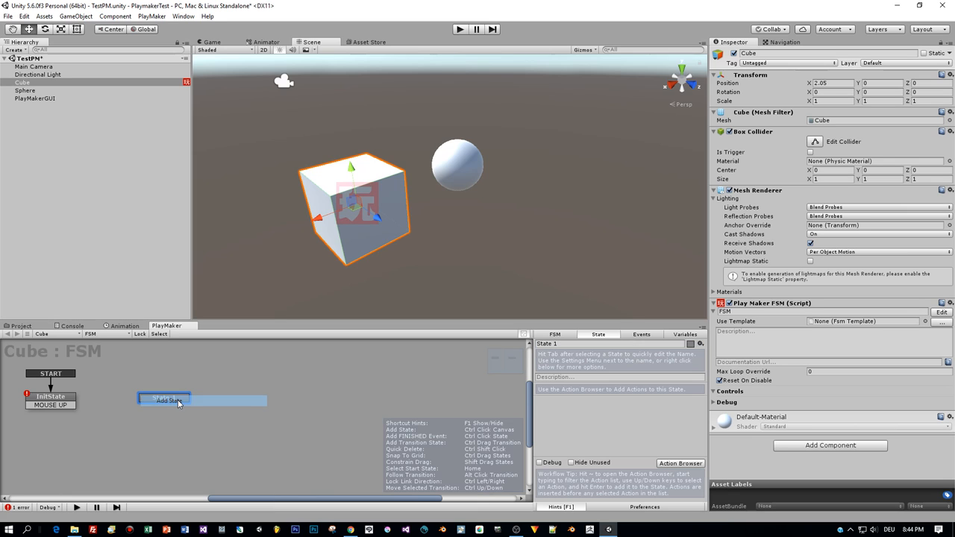
click(165, 400)
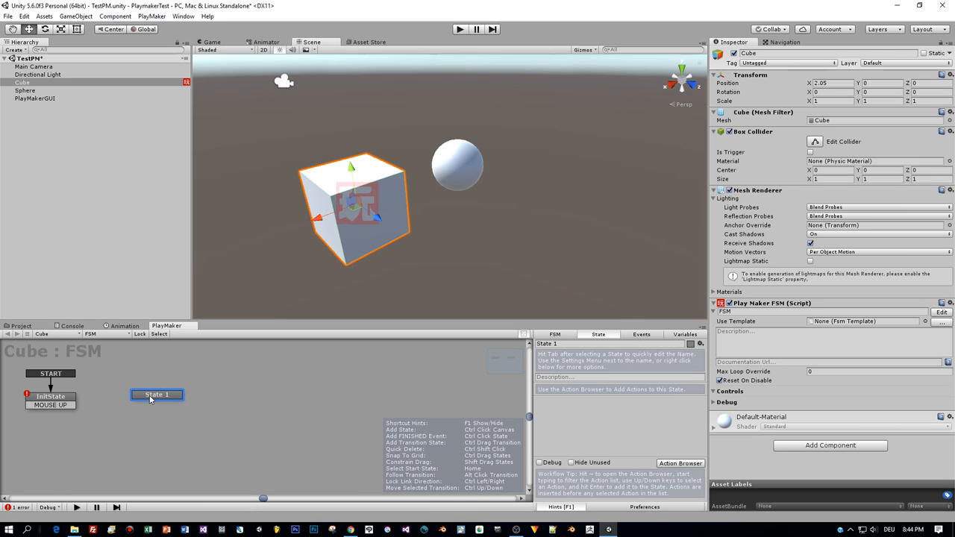
click(155, 394)
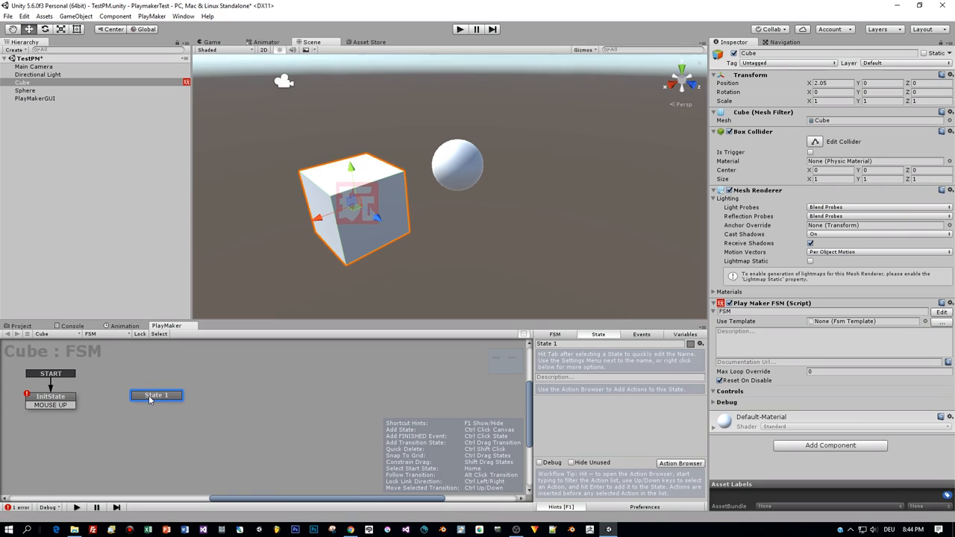
mouse_move(575, 356)
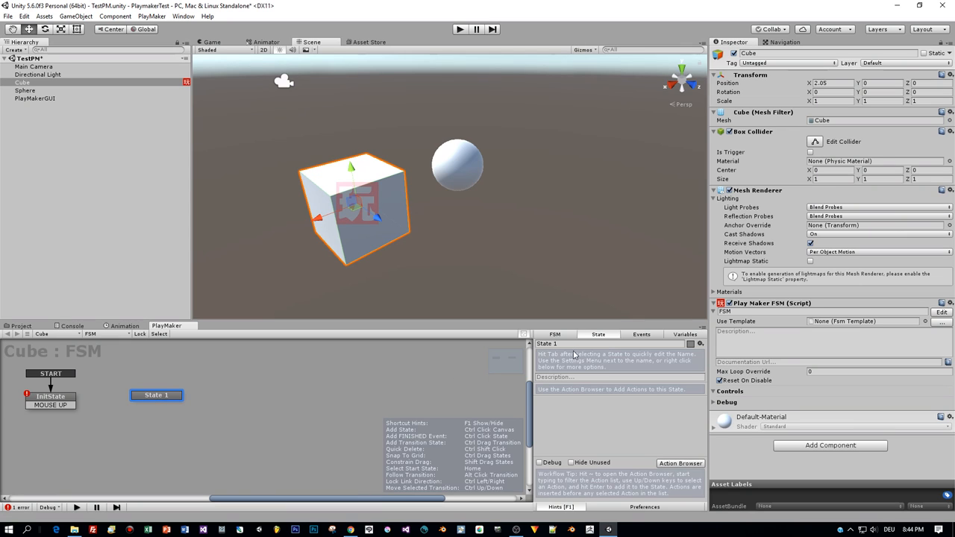
text(DestroyBall)
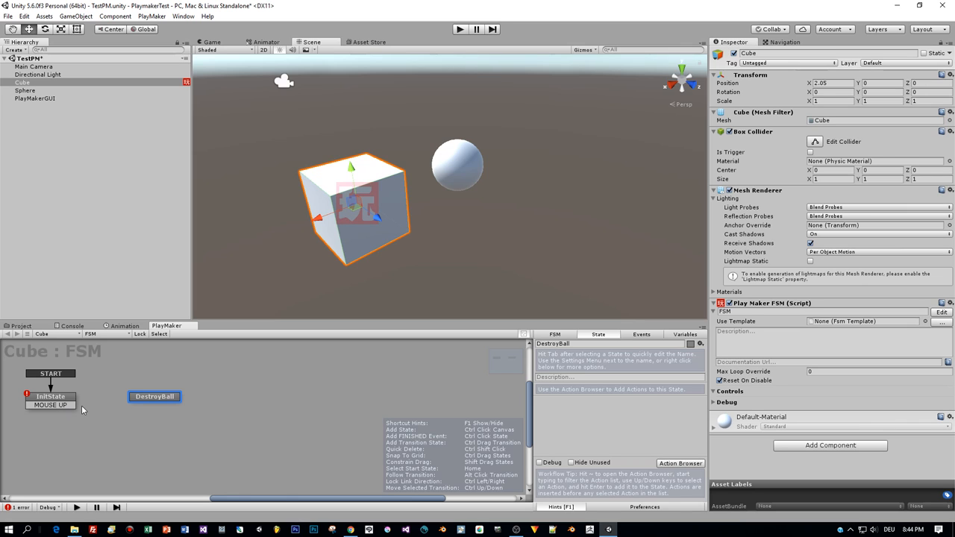
Link InitState's MOUSE UP to DestroyBall and describe it as 'A sphere object is destroyed'
click(51, 404)
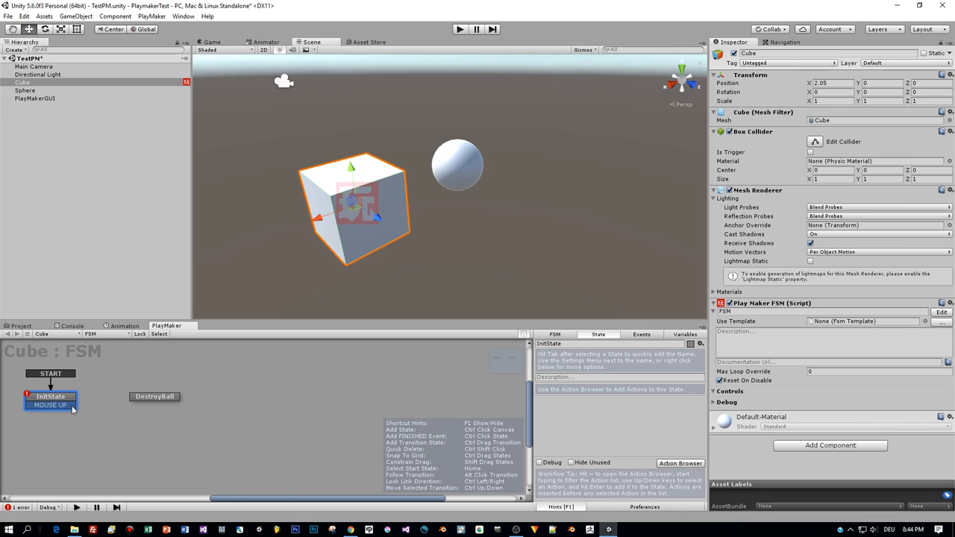
drag(50, 404, 155, 397)
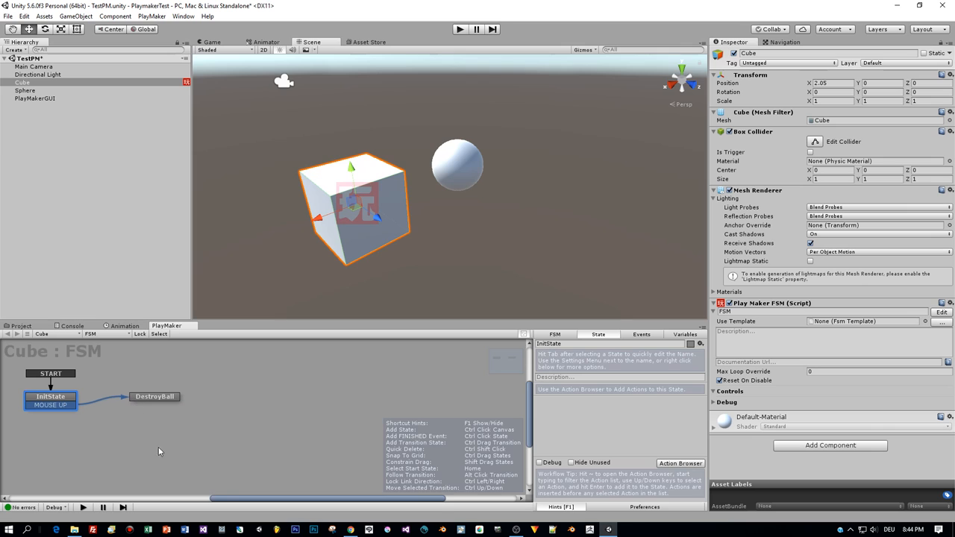
click(155, 397)
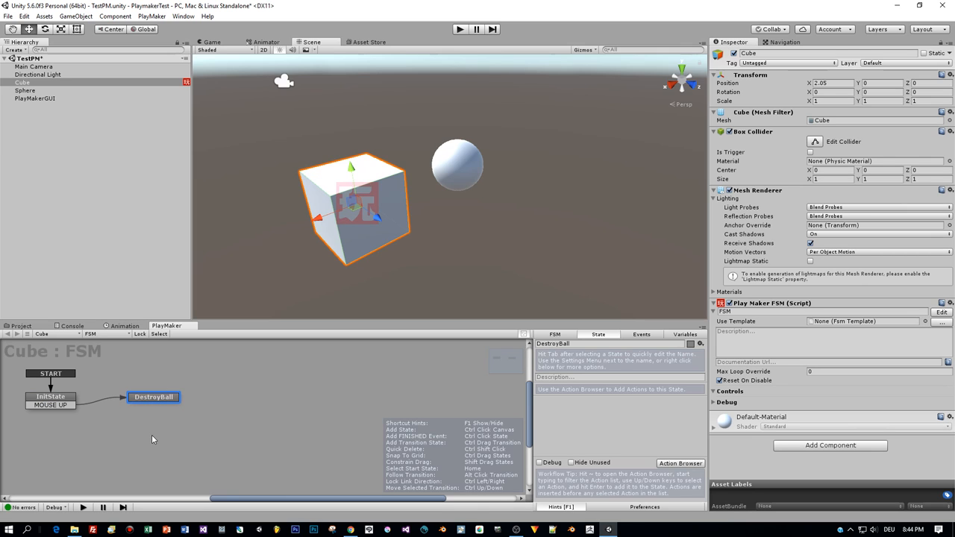
mouse_move(151, 439)
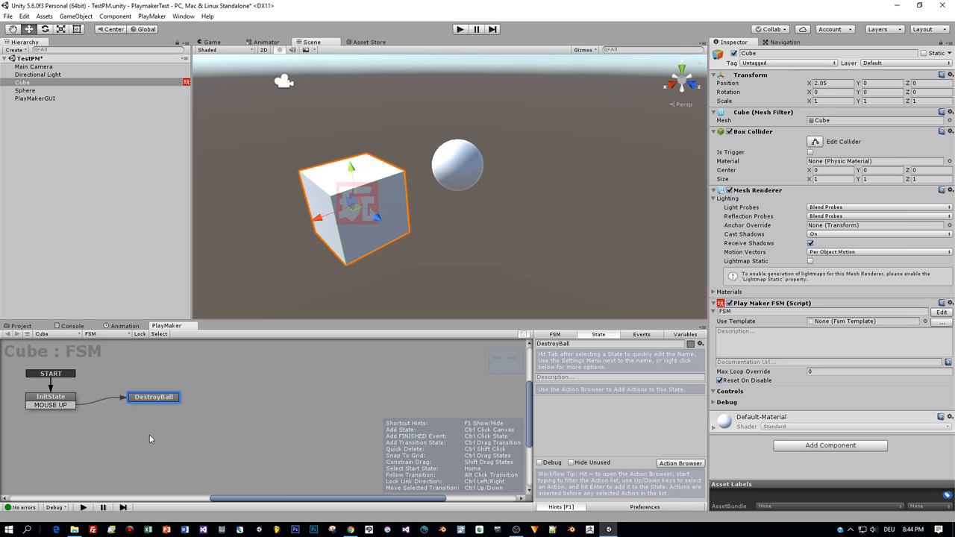
mouse_move(645, 406)
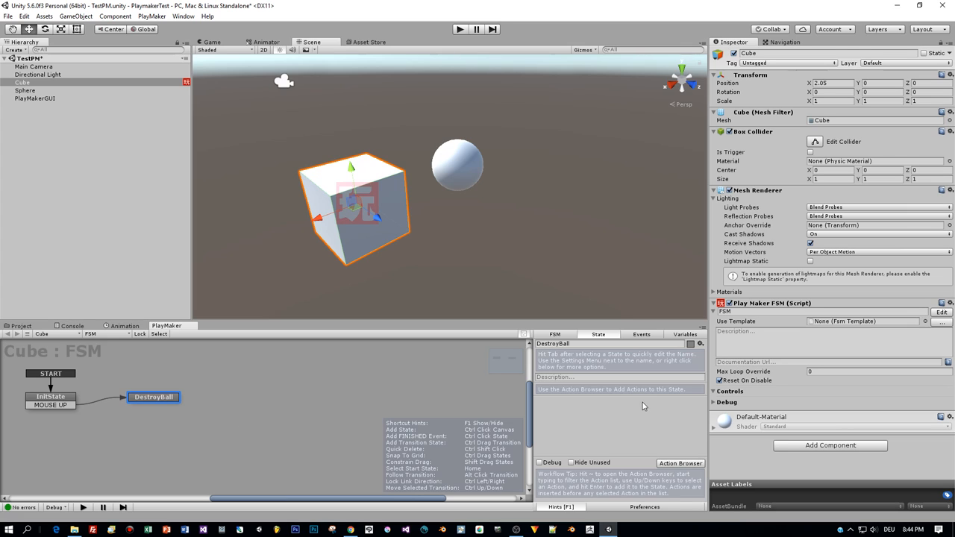
click(619, 376)
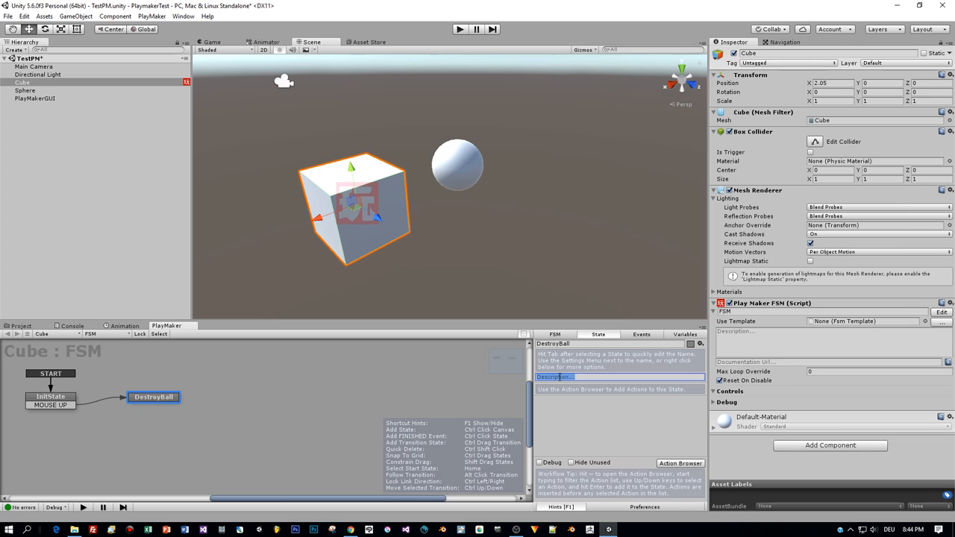
text(A sphere object is destroyed)
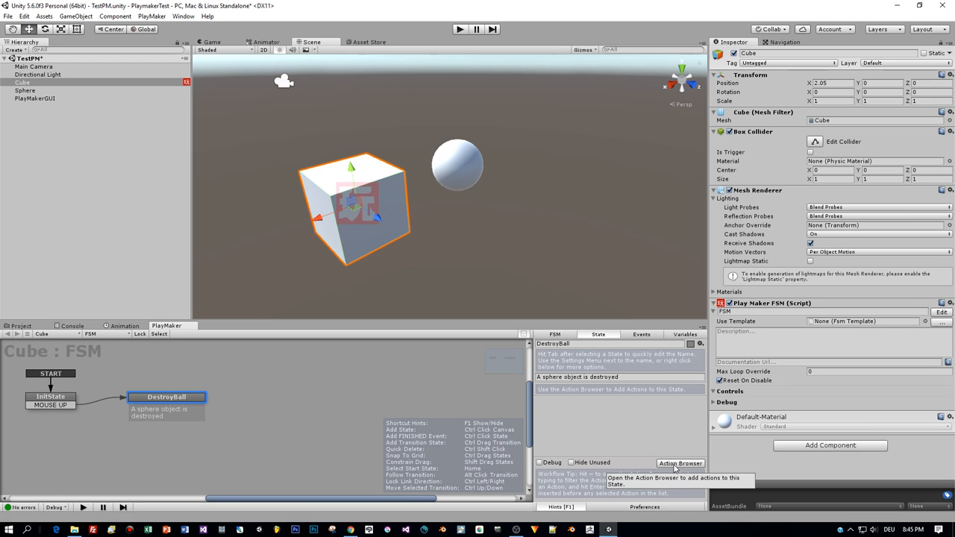
Browse the Action Browser and expand the GameObject category for DestroyBall's Destroy Object action
click(681, 462)
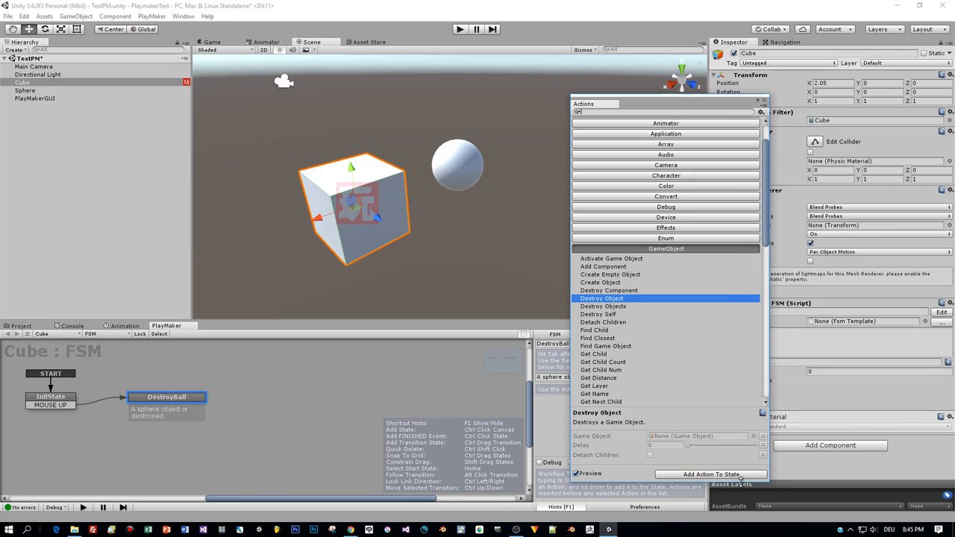
scroll(down, 3)
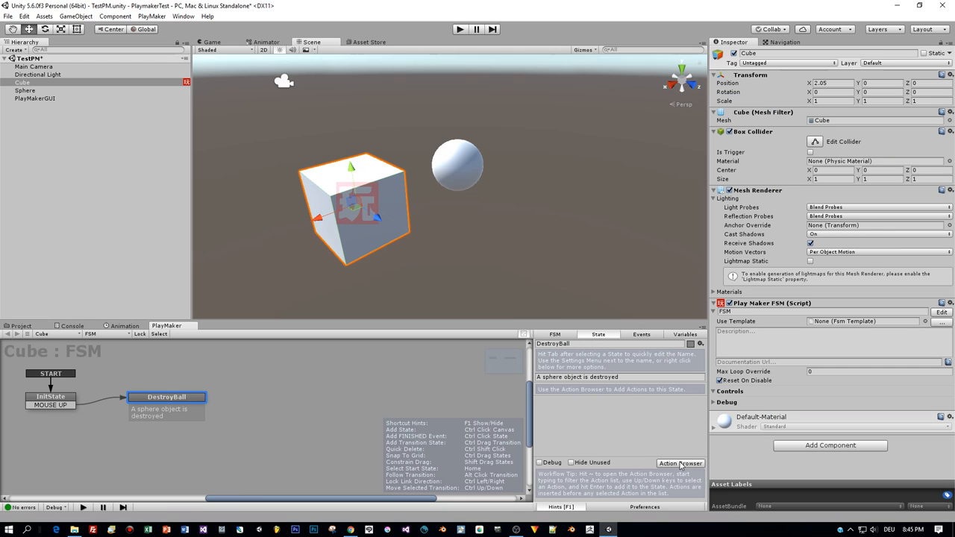
click(681, 462)
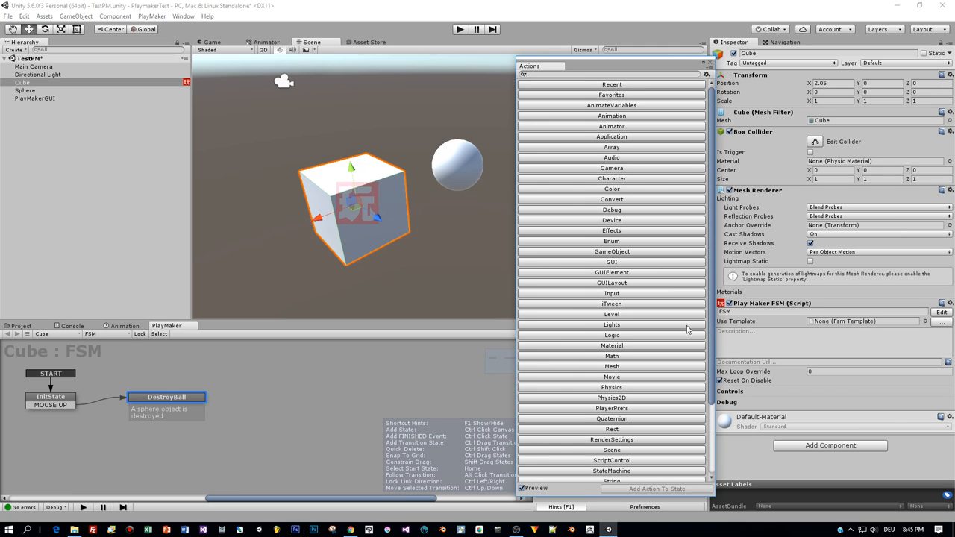
mouse_move(591, 250)
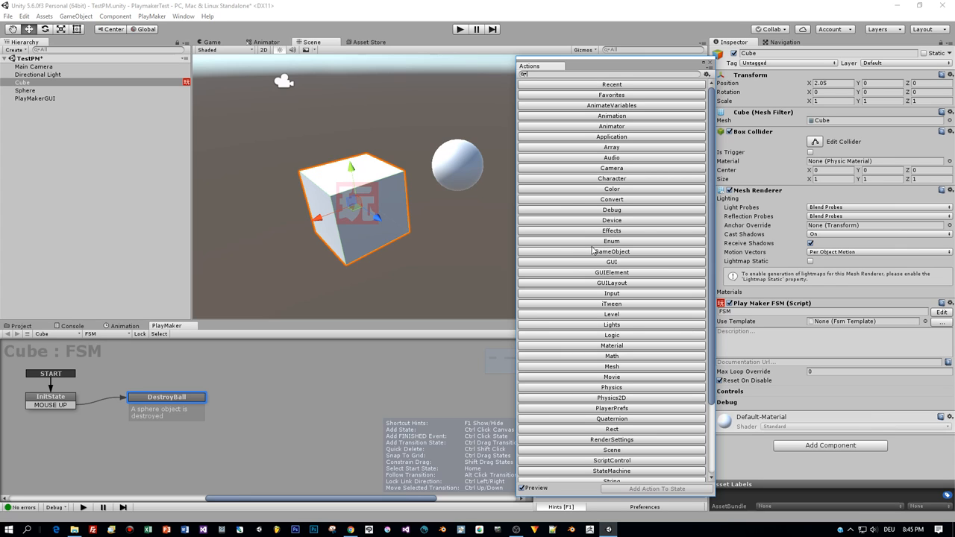
click(612, 250)
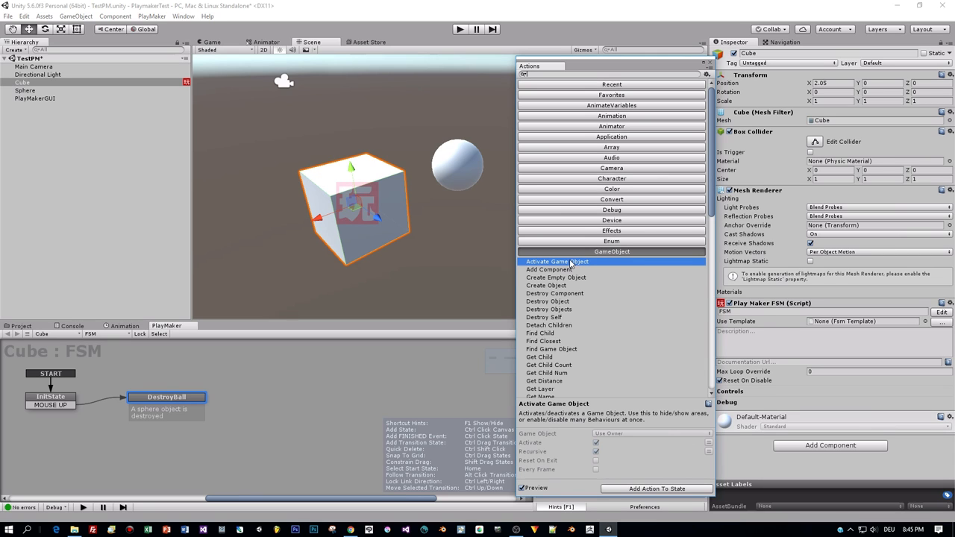
mouse_move(550, 269)
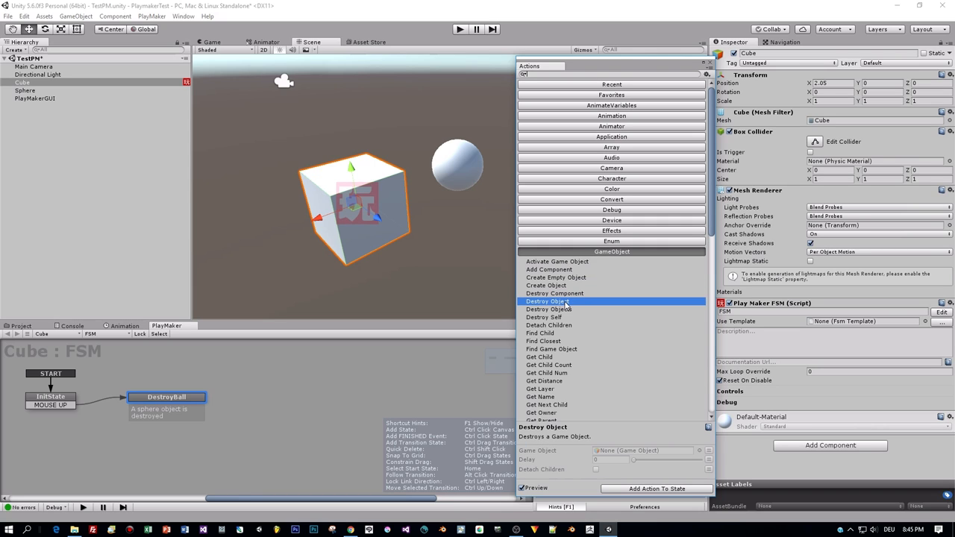
mouse_move(656, 490)
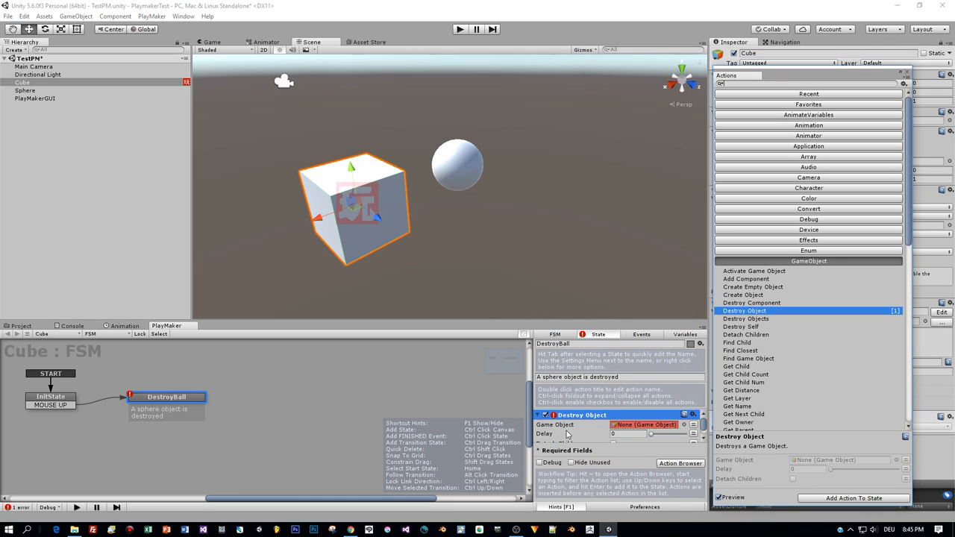
mouse_move(645, 433)
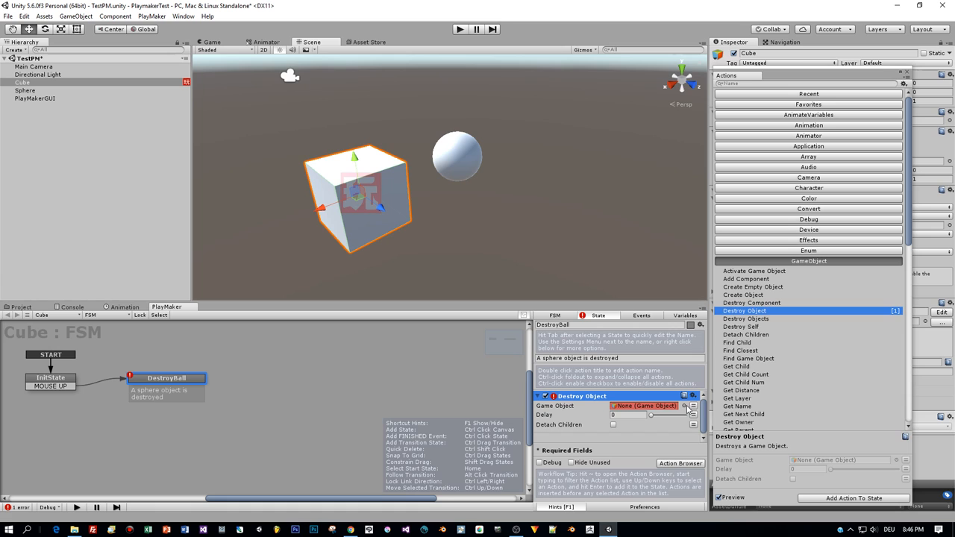
Set the Destroy Object action's target to the Sphere from the Scene list and start Play mode
click(686, 406)
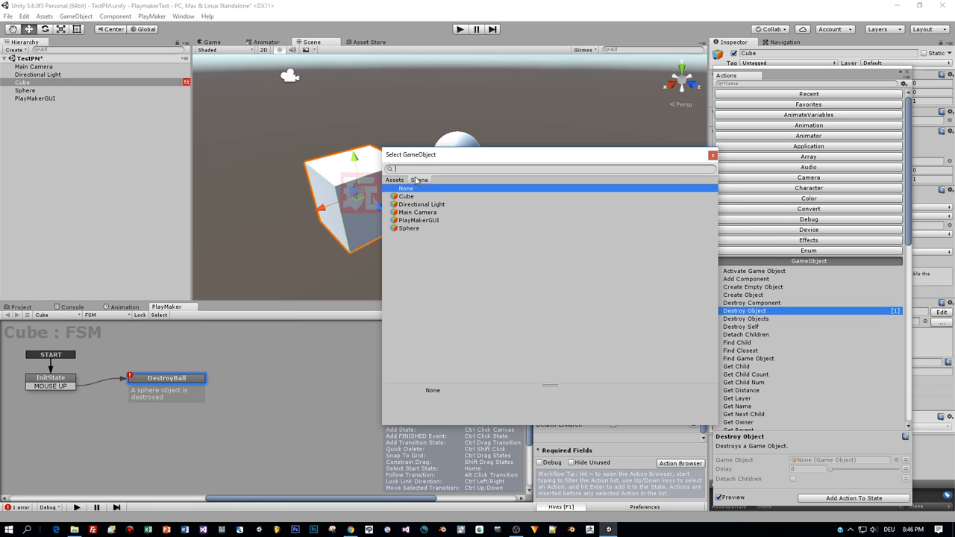
click(409, 228)
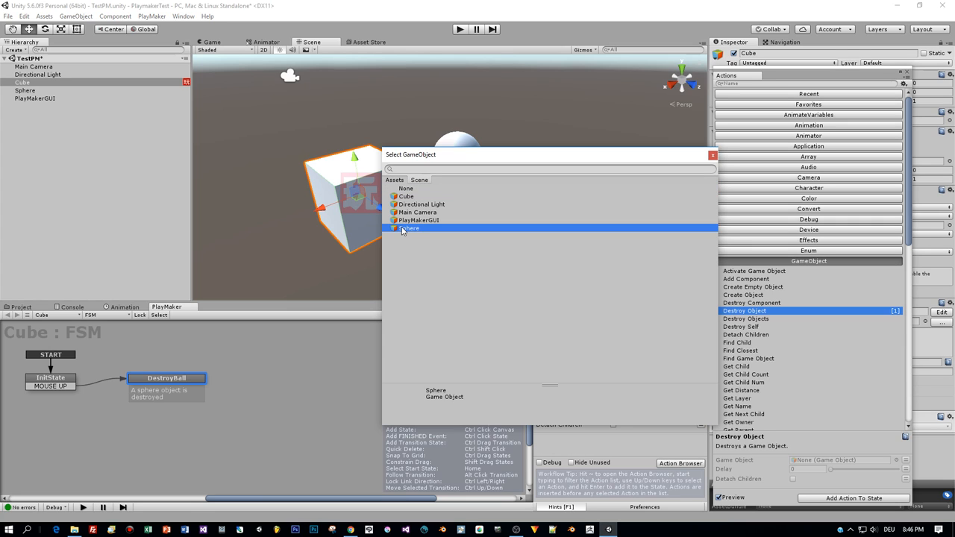
click(411, 228)
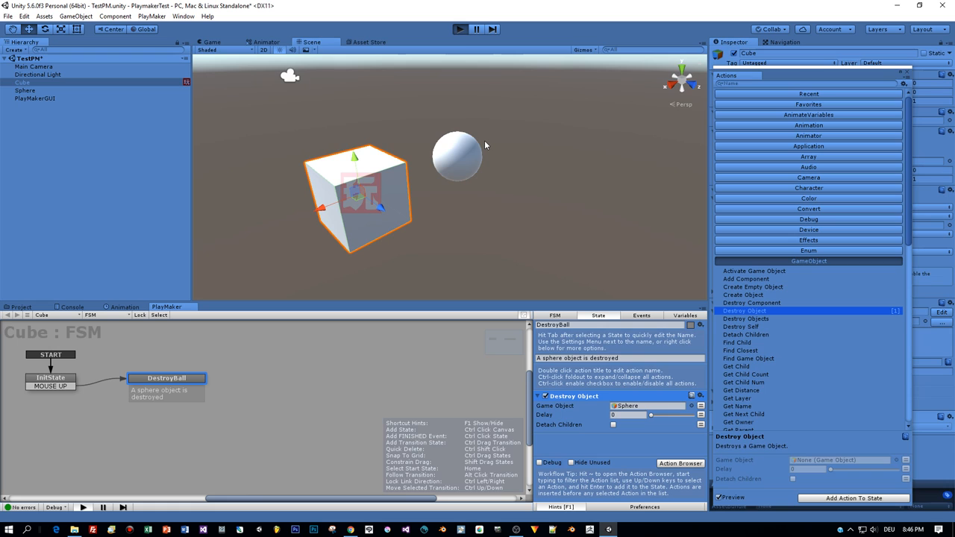
click(460, 30)
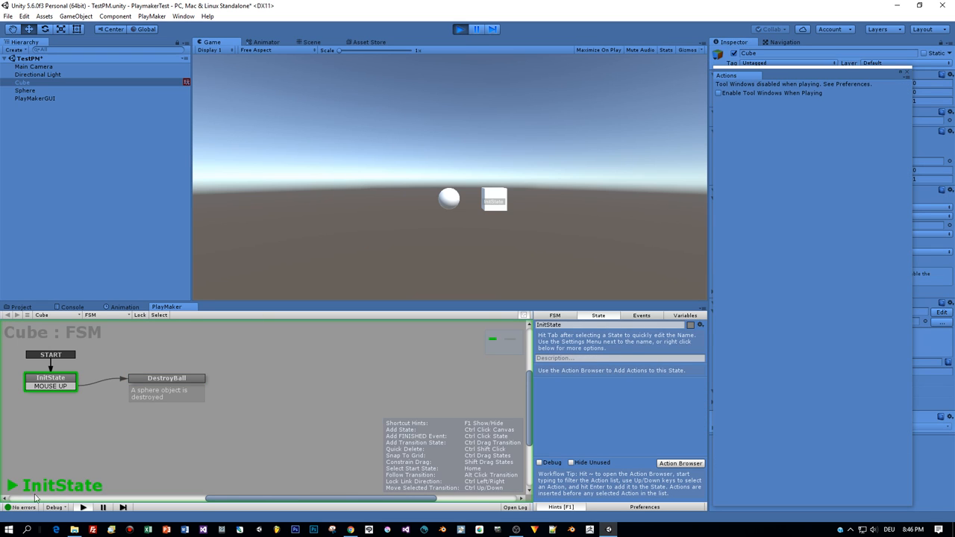
mouse_move(69, 370)
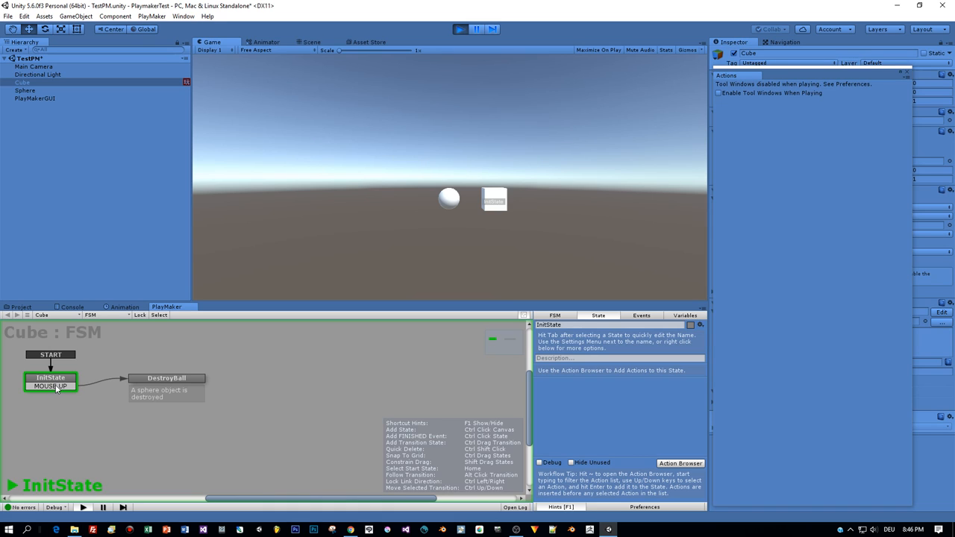
mouse_move(439, 201)
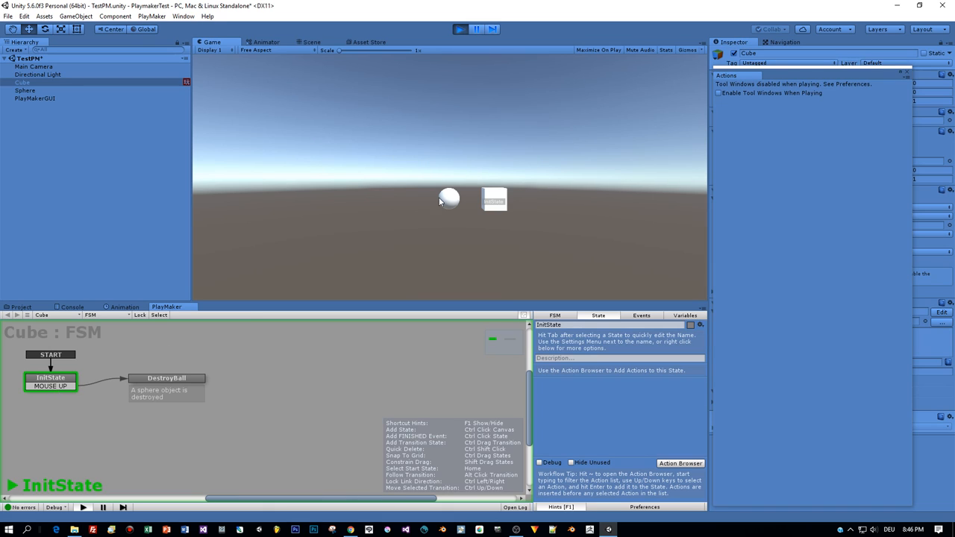
mouse_move(417, 260)
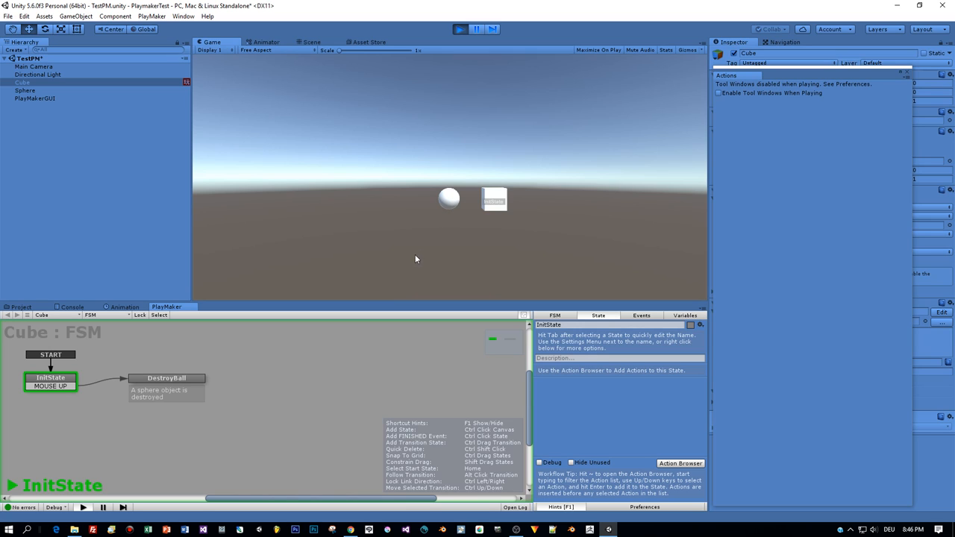
mouse_move(446, 240)
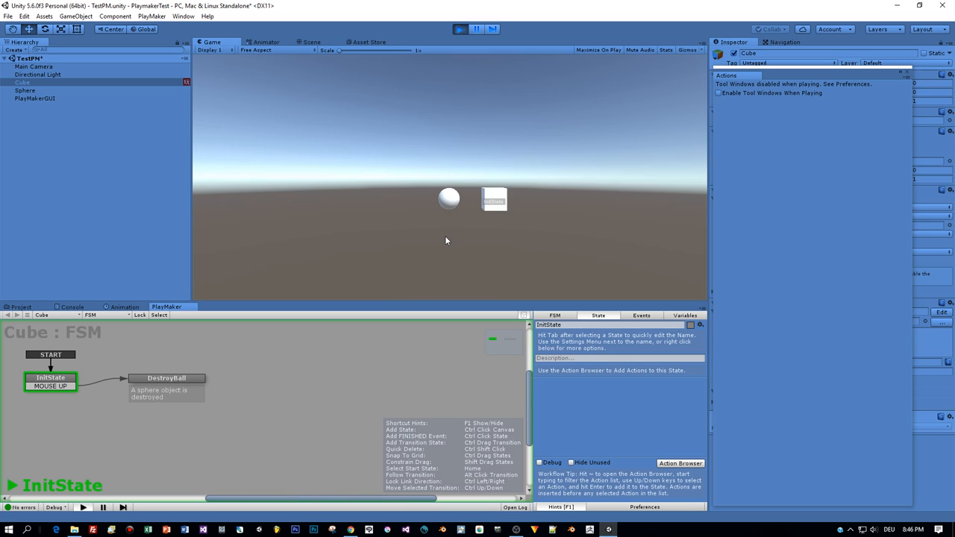
mouse_move(564, 156)
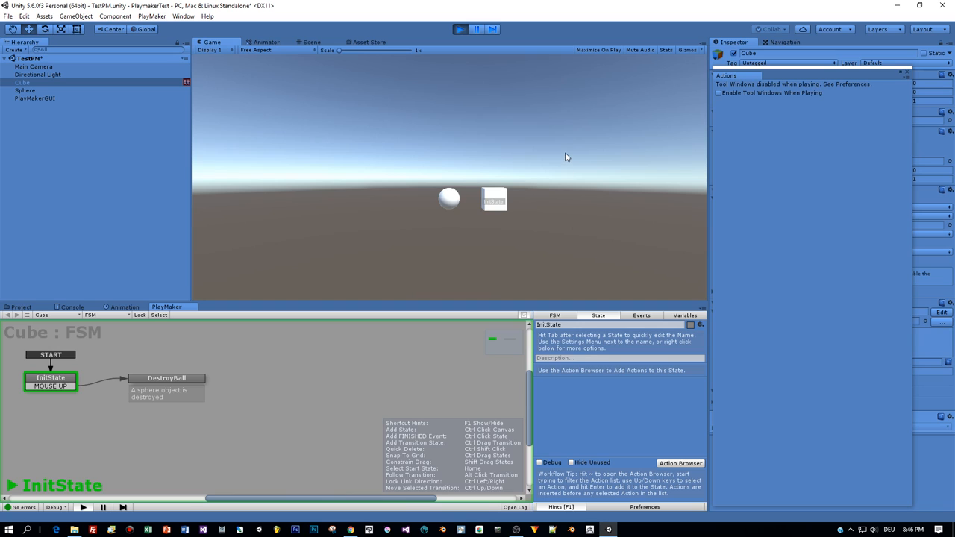
mouse_move(496, 197)
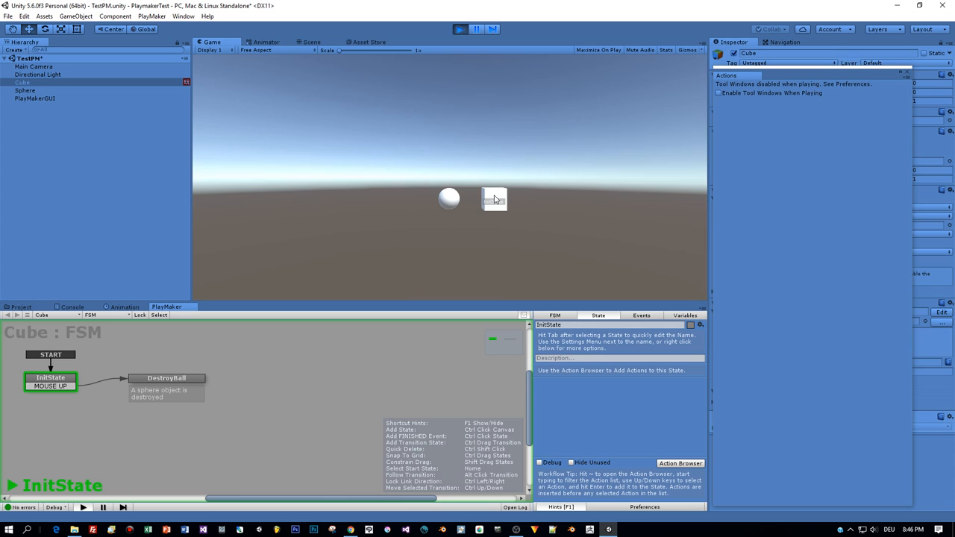
Click the cube in play mode so DestroyBall runs and the sphere is destroyed
click(167, 379)
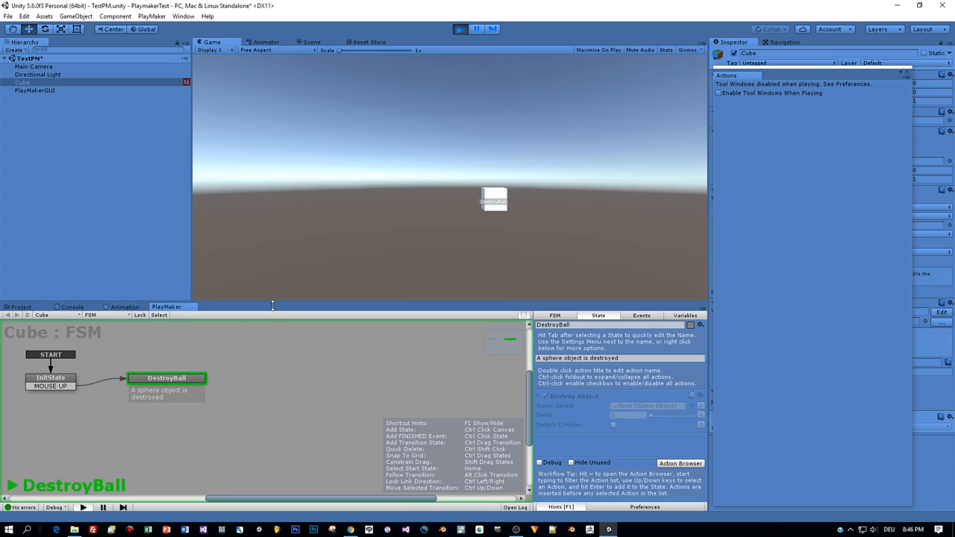
mouse_move(321, 359)
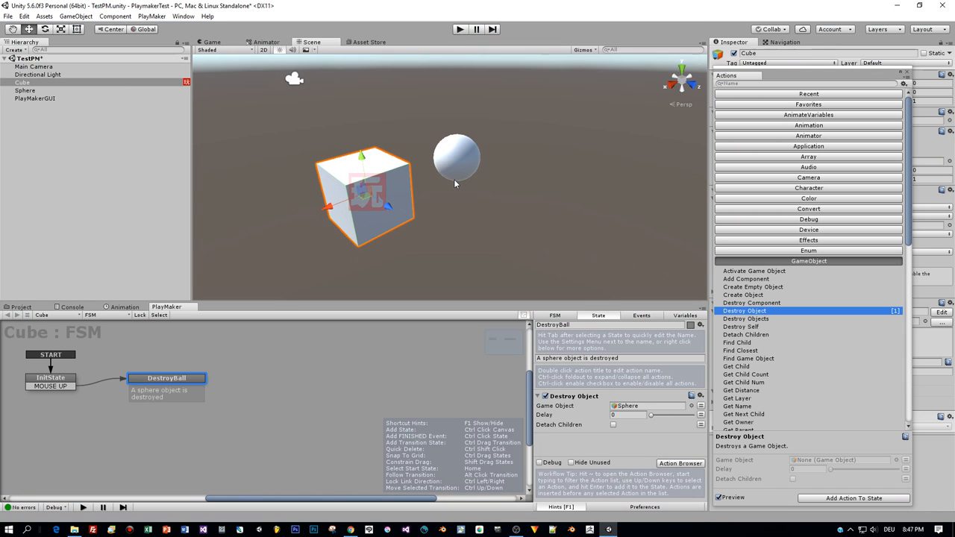
Align the Main Camera with the current scene view, reselect the Cube and start a play test
click(33, 65)
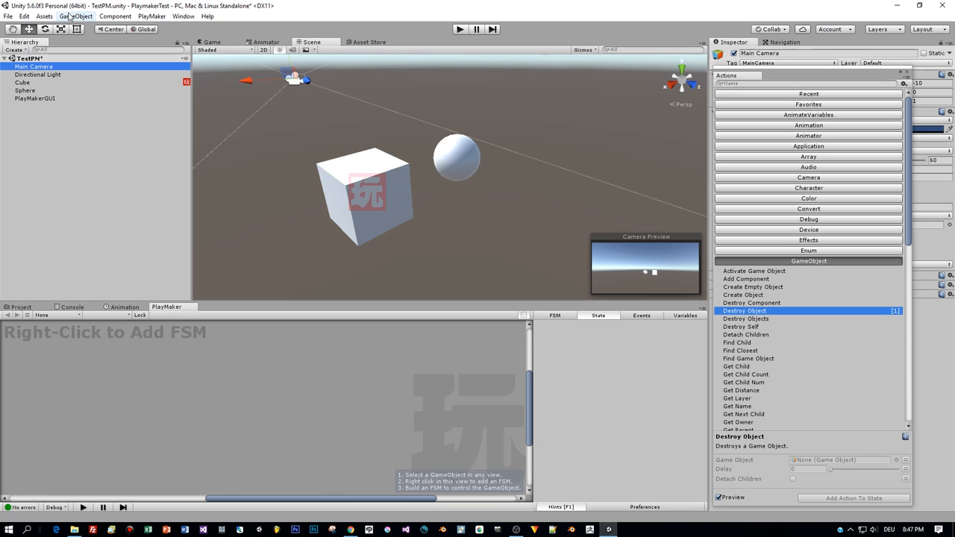
click(75, 14)
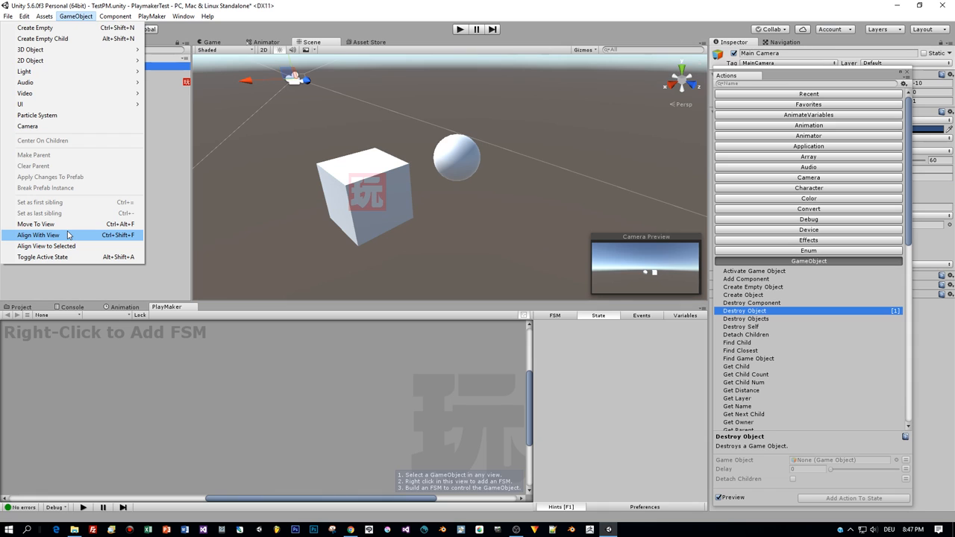
click(38, 236)
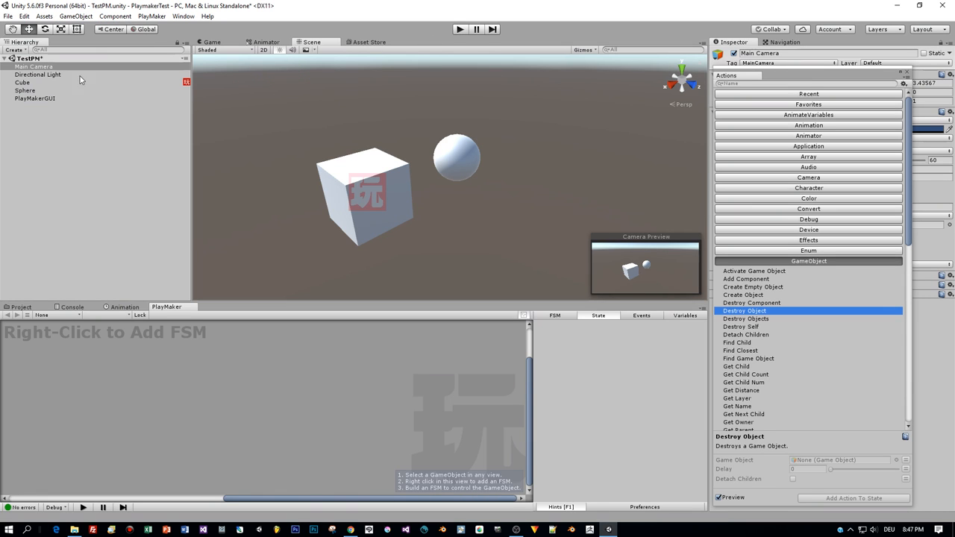
click(22, 82)
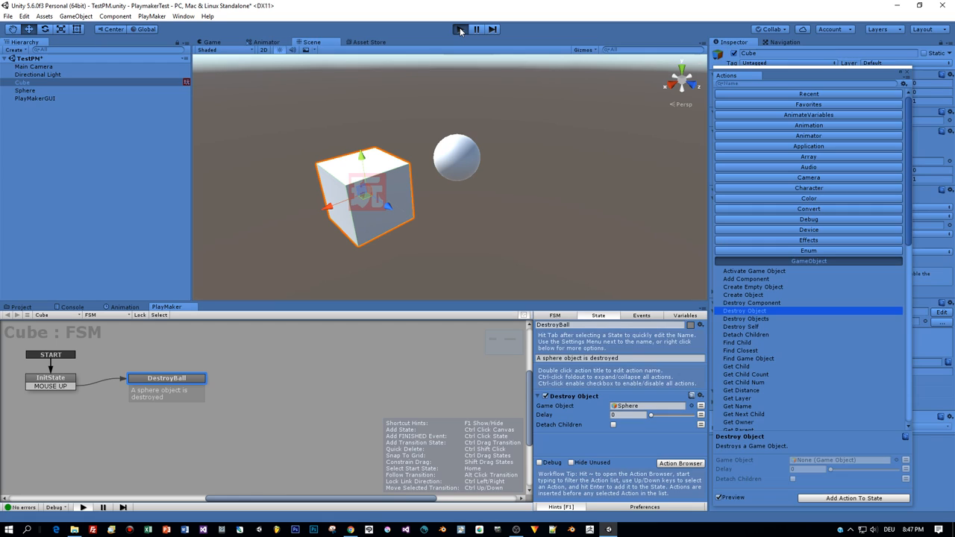
click(460, 29)
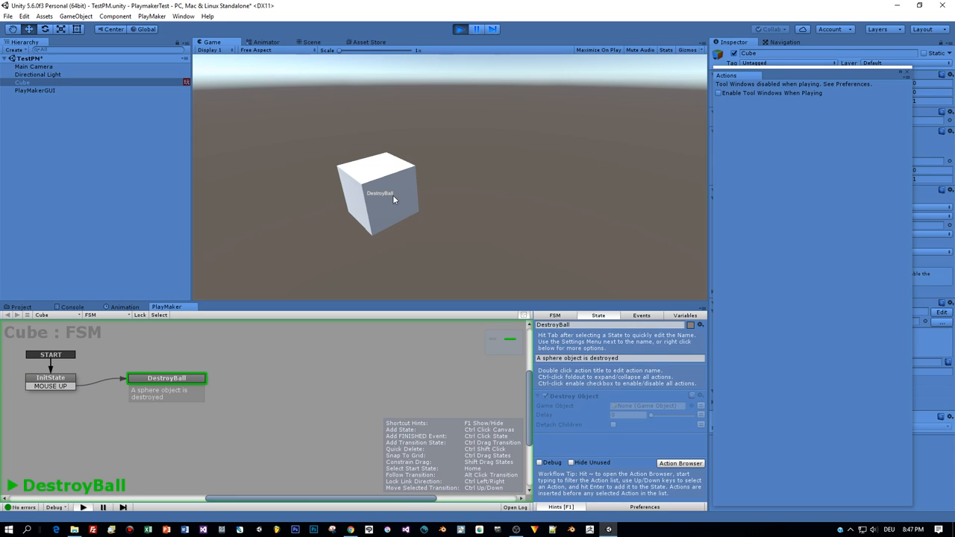
mouse_move(376, 200)
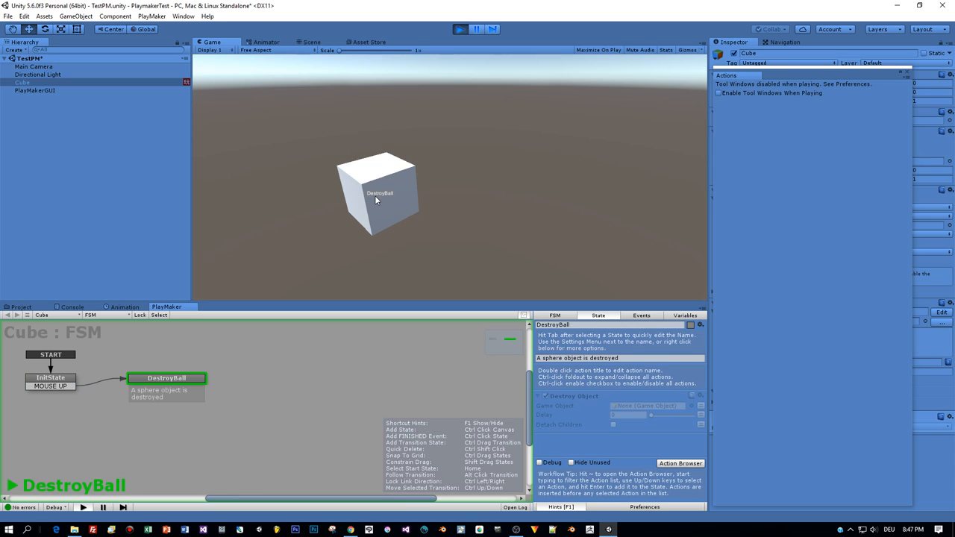
Switch between the Scene and Game views while the play test runs
click(310, 42)
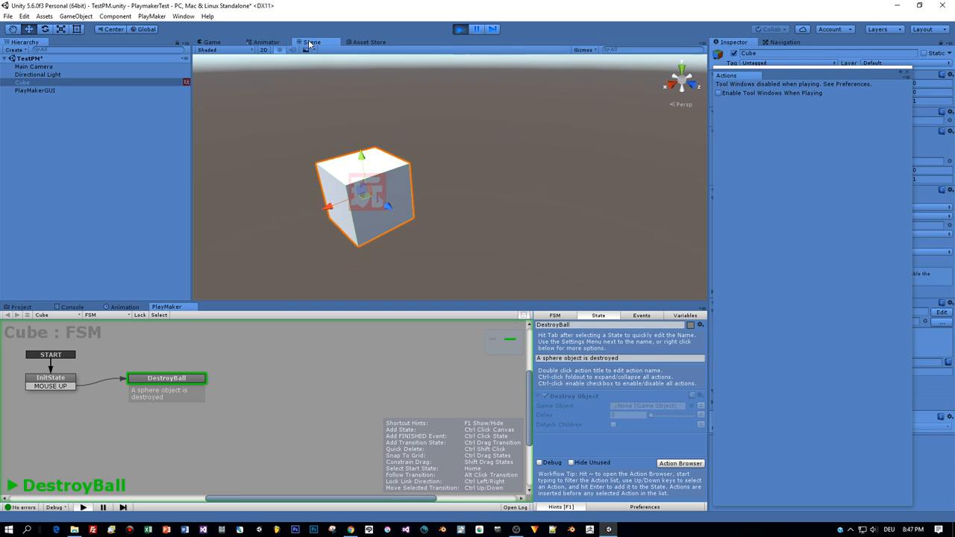
click(212, 42)
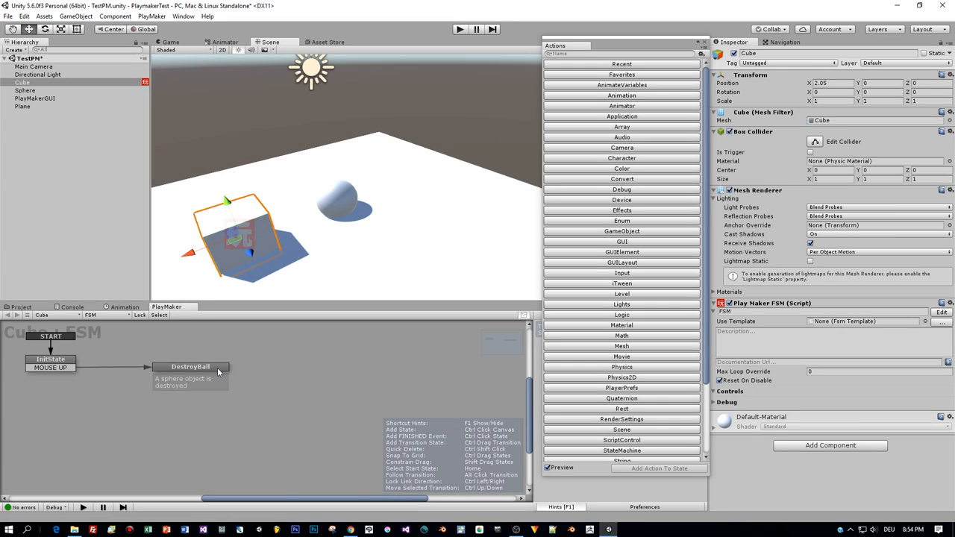
Delete the DestroyBall state from the cube's FSM and name a new state Let Ball fall
click(191, 367)
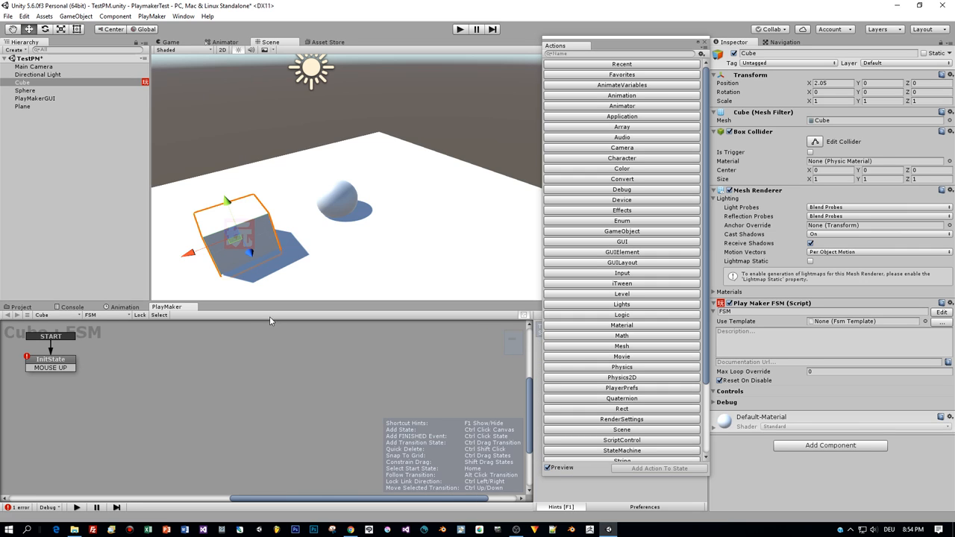
mouse_move(313, 197)
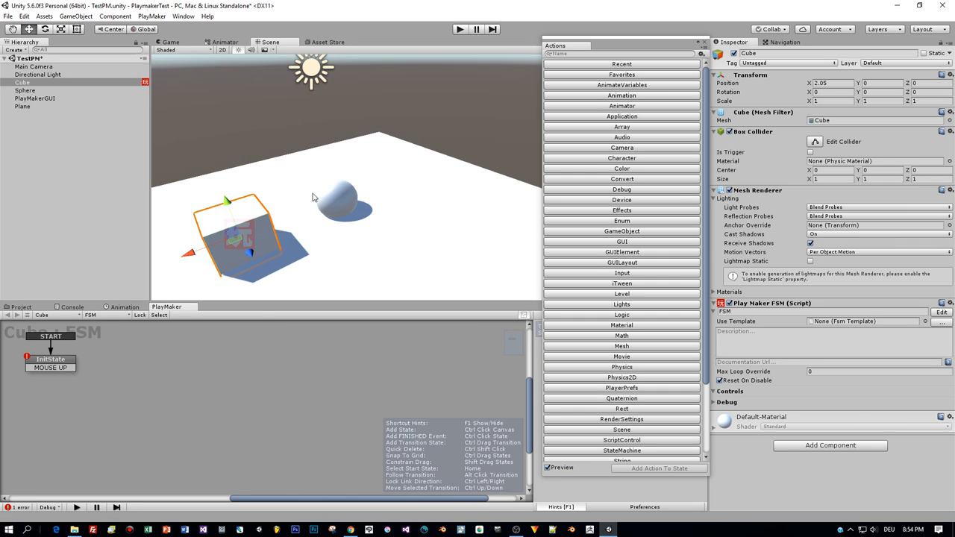
click(25, 91)
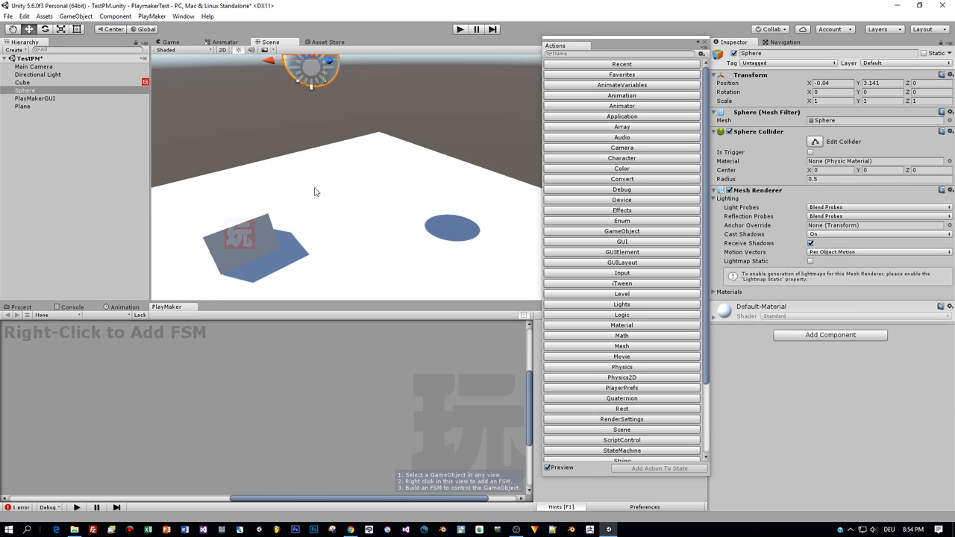
click(23, 82)
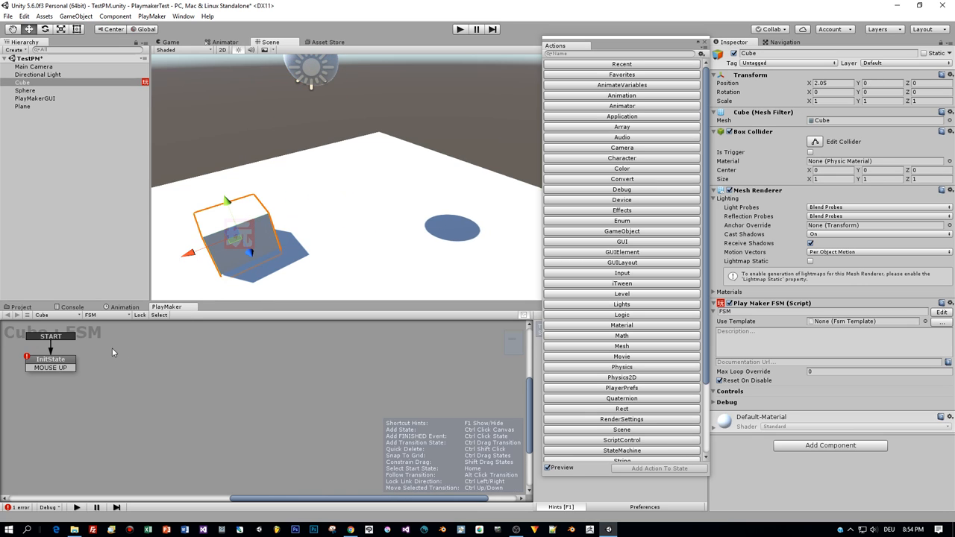
mouse_move(67, 372)
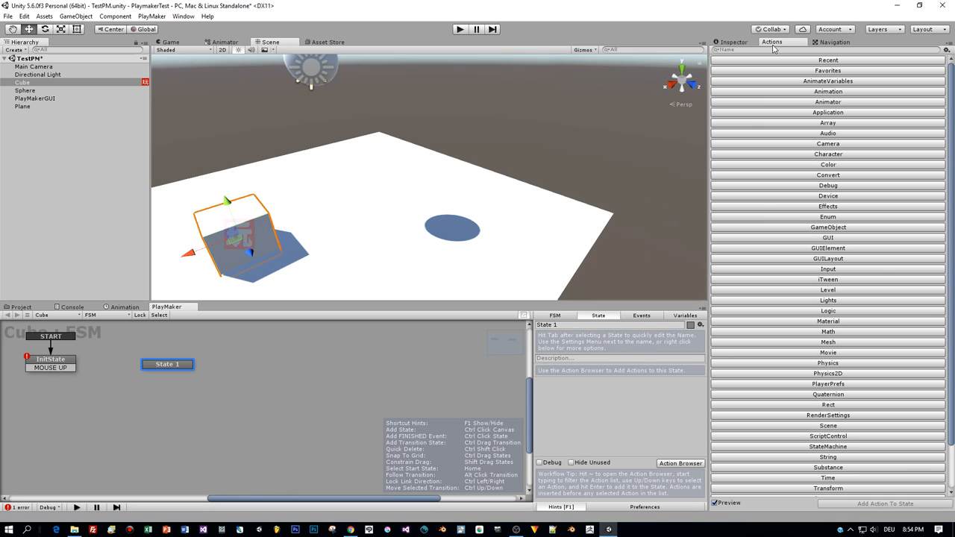
mouse_move(734, 45)
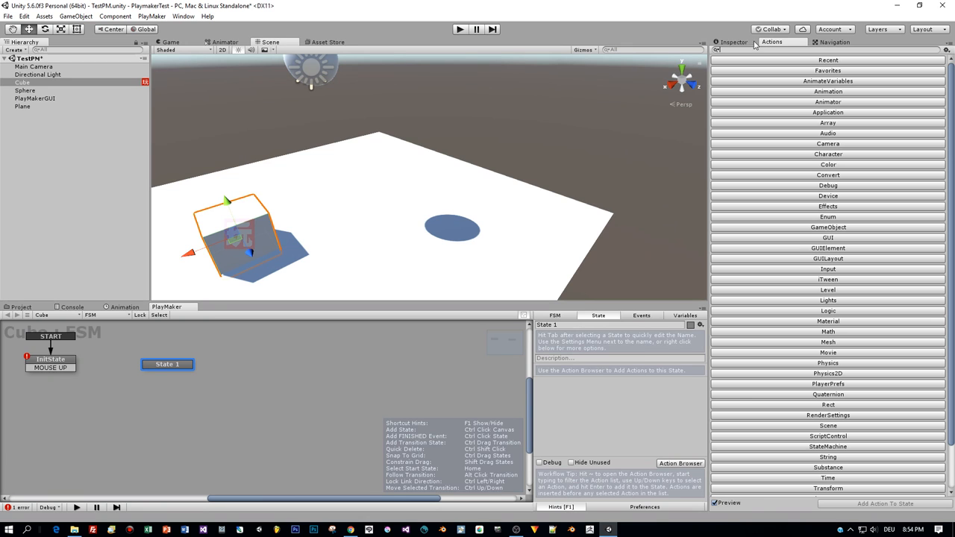
click(733, 41)
text(Let Ball fall)
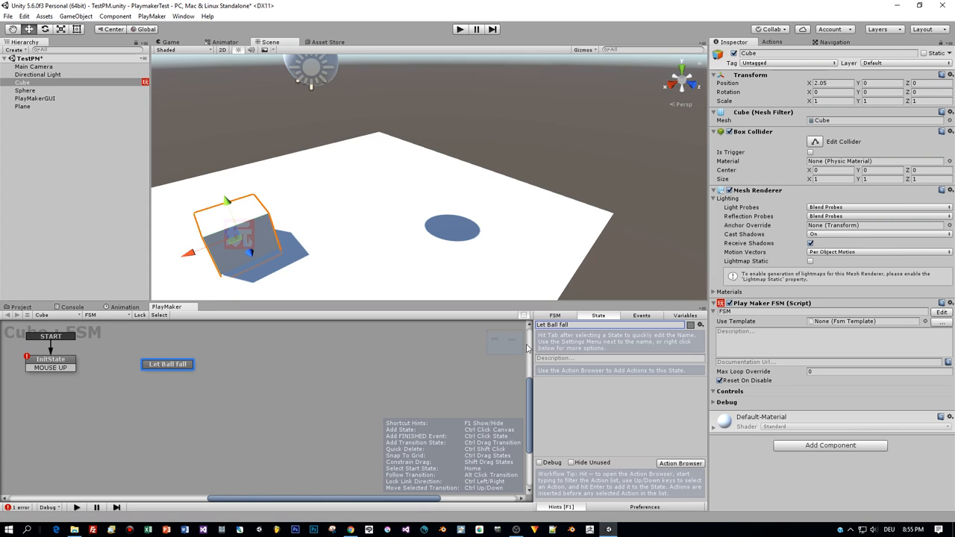
mouse_move(218, 407)
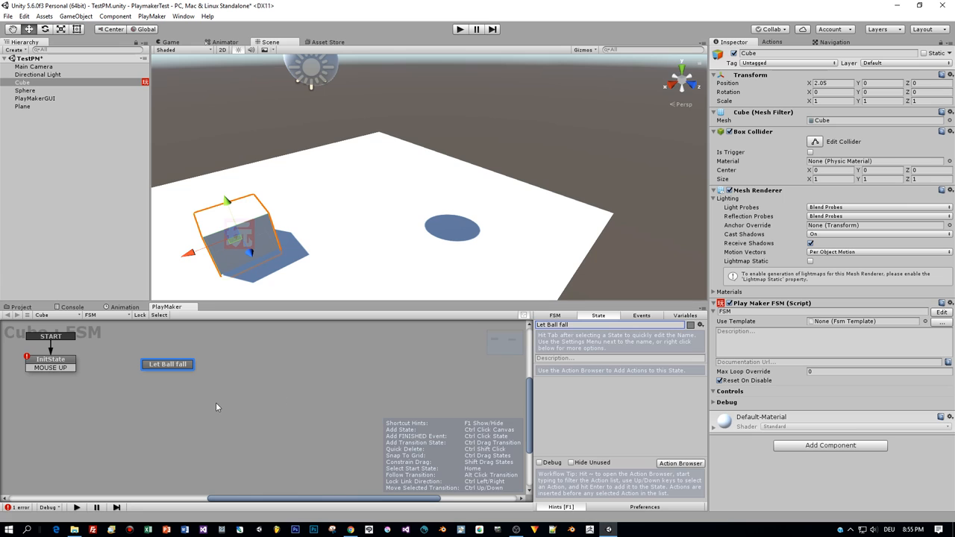
mouse_move(177, 370)
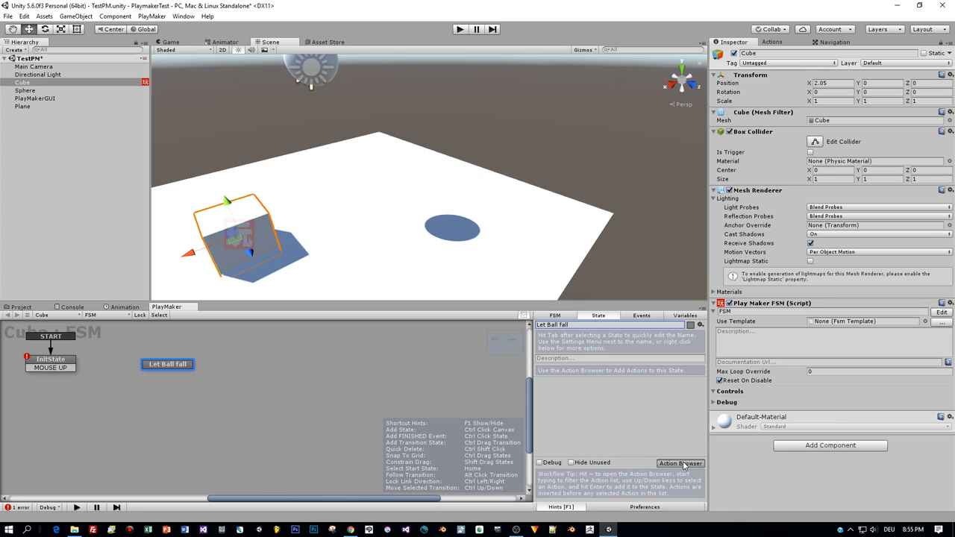
Add a GameObject Add Component action to Let Ball fall, targeting the Sphere object
click(680, 463)
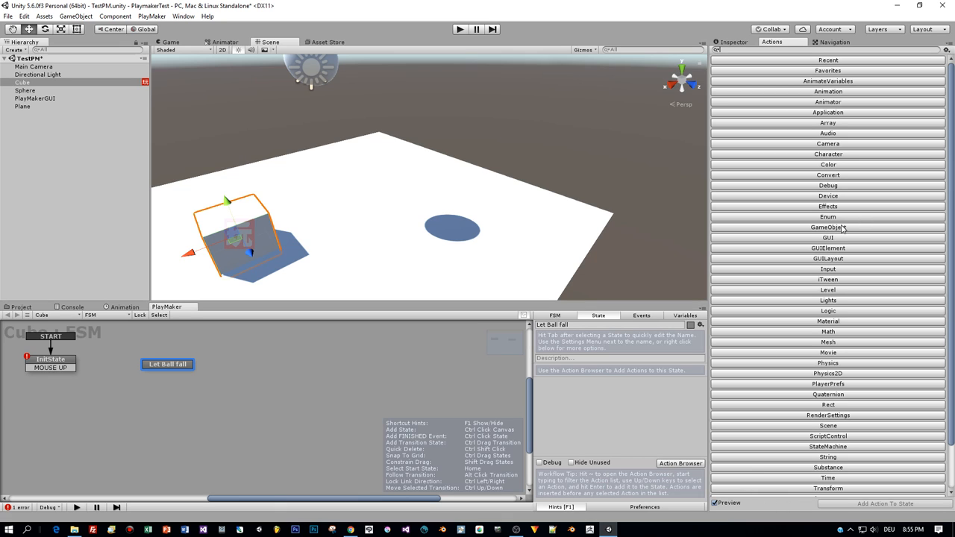
click(827, 227)
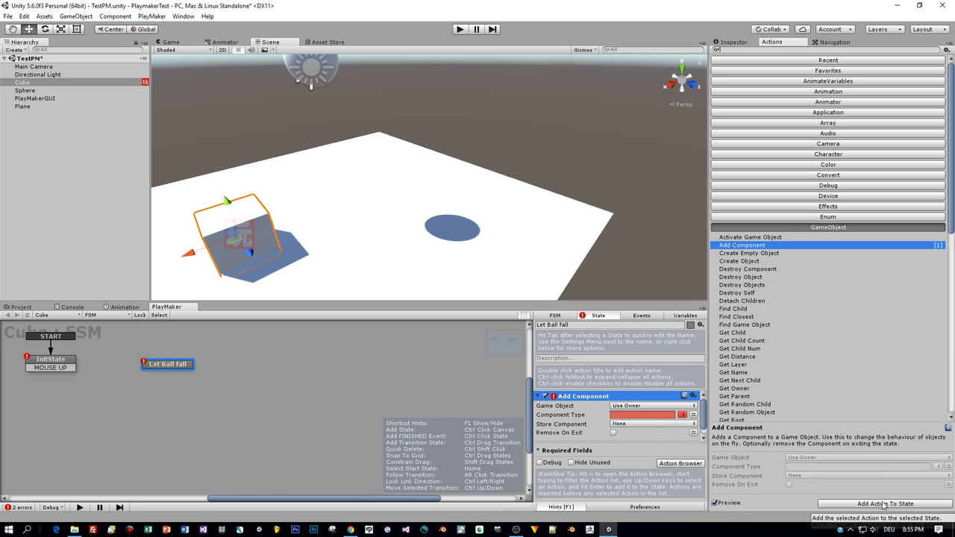
click(650, 406)
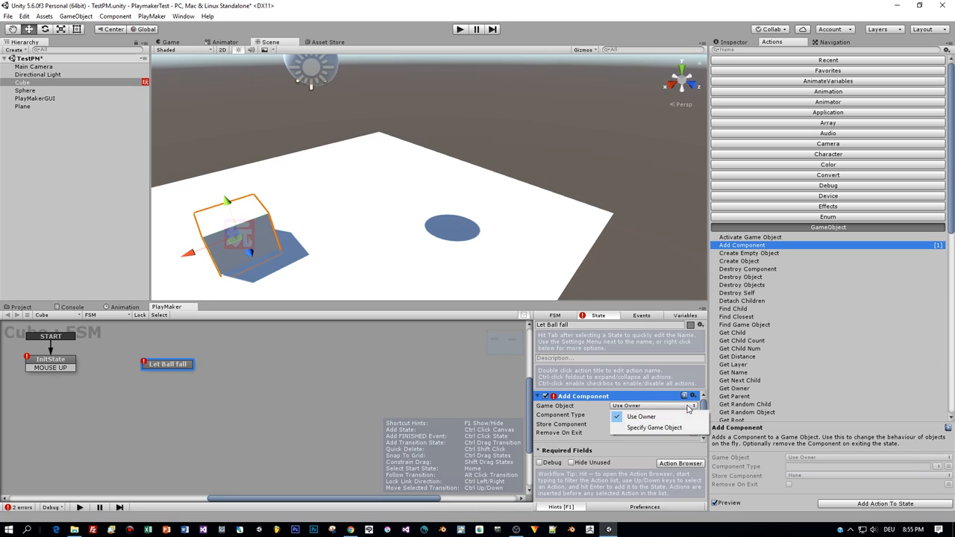
click(654, 426)
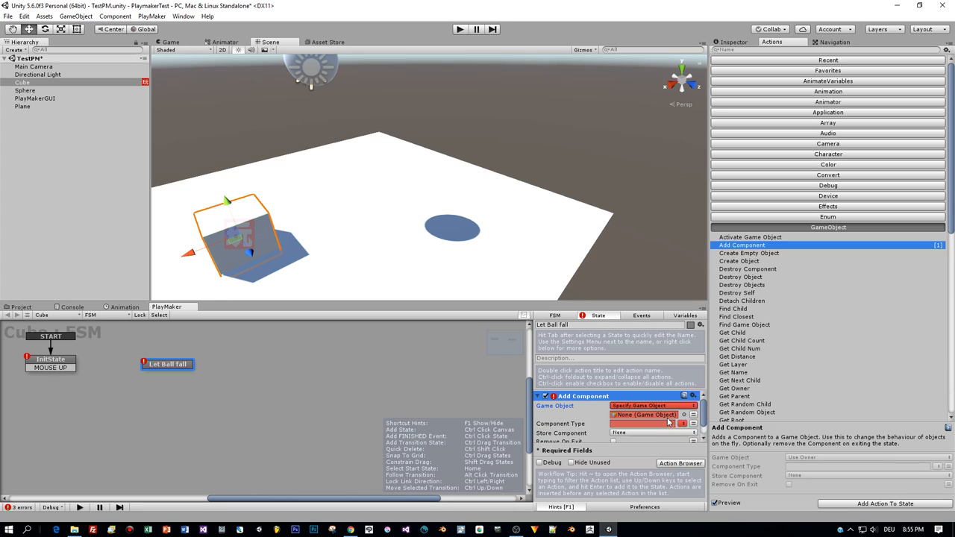
click(684, 406)
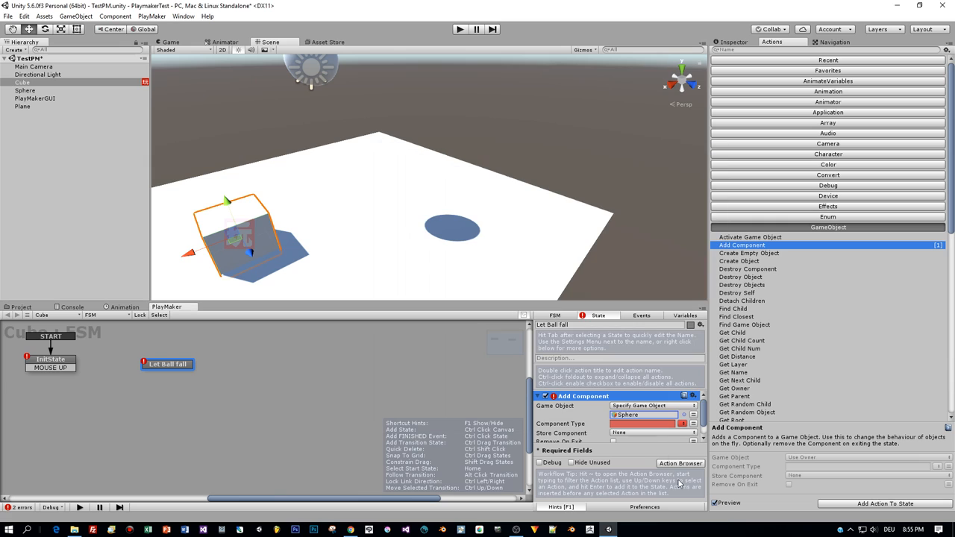
click(684, 424)
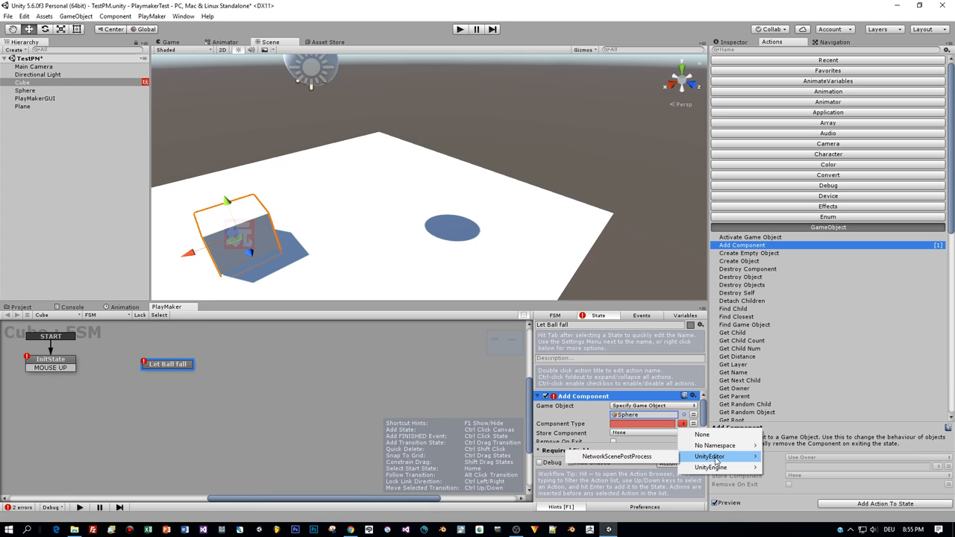
mouse_move(710, 467)
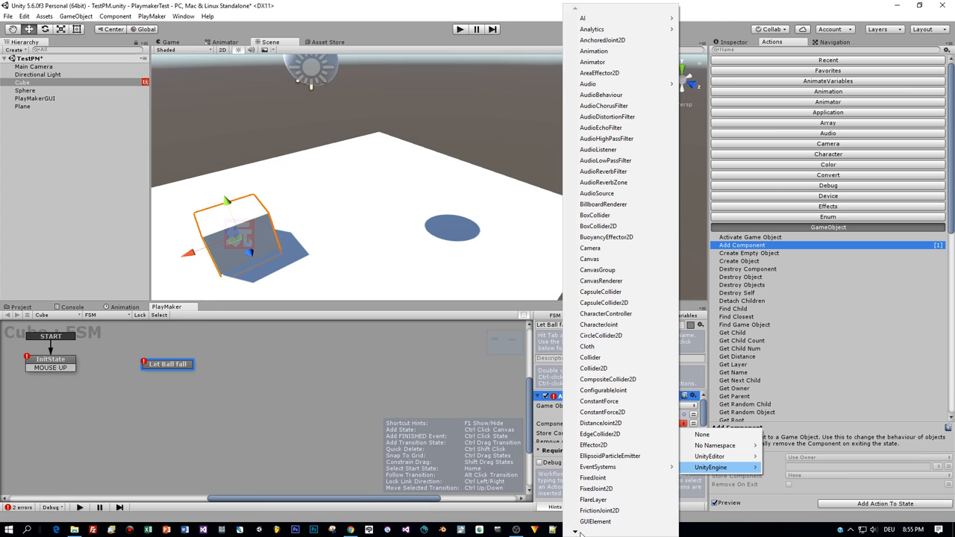
scroll(down, 3)
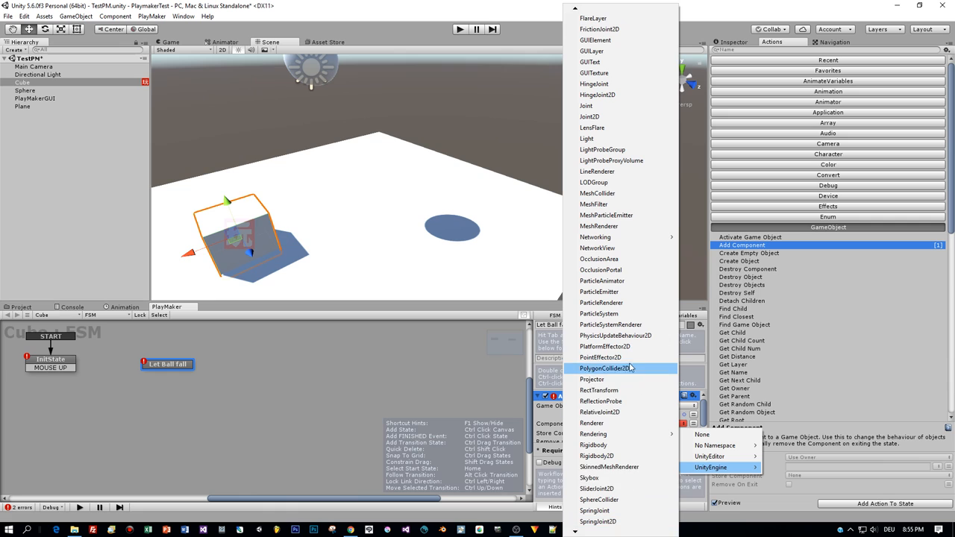
mouse_move(600, 358)
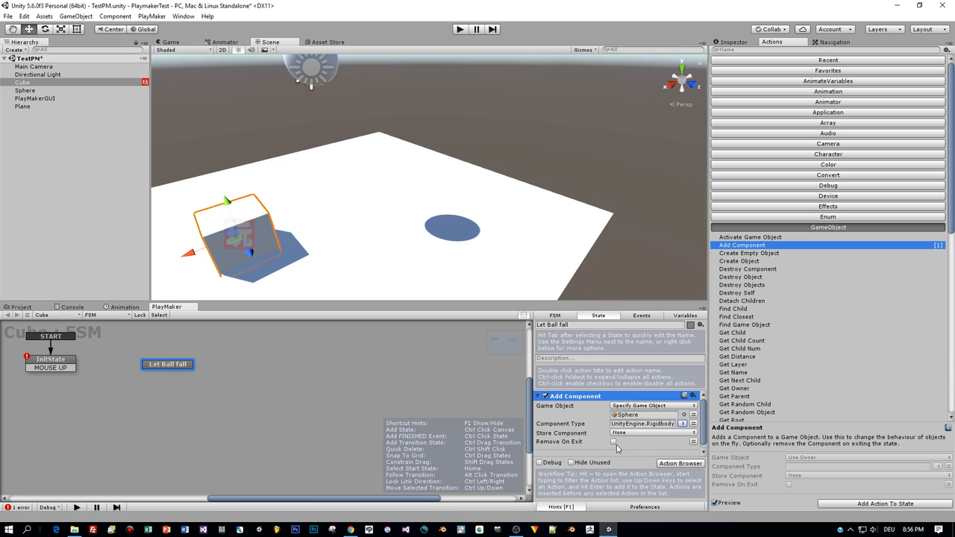
mouse_move(72, 385)
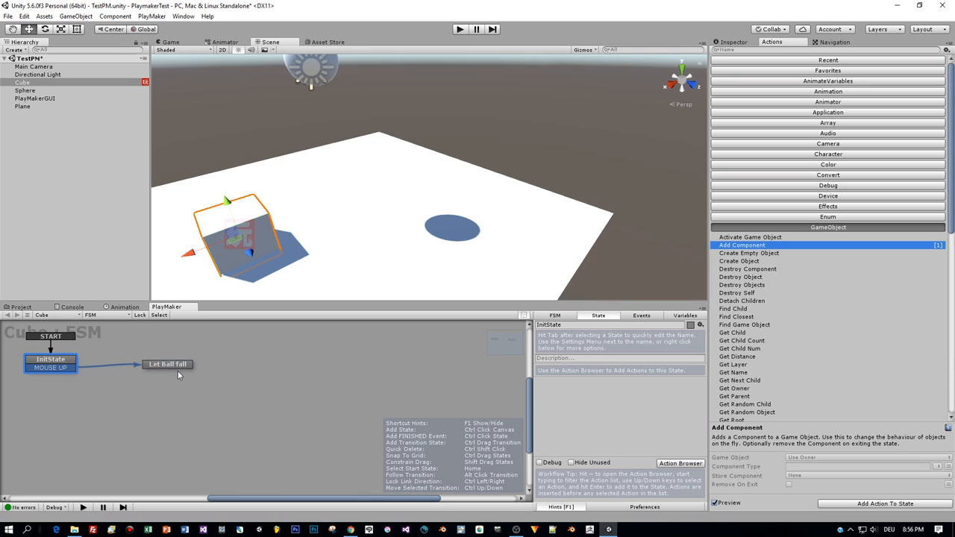
Review the Let Ball fall state's action and toggle the play button
click(167, 364)
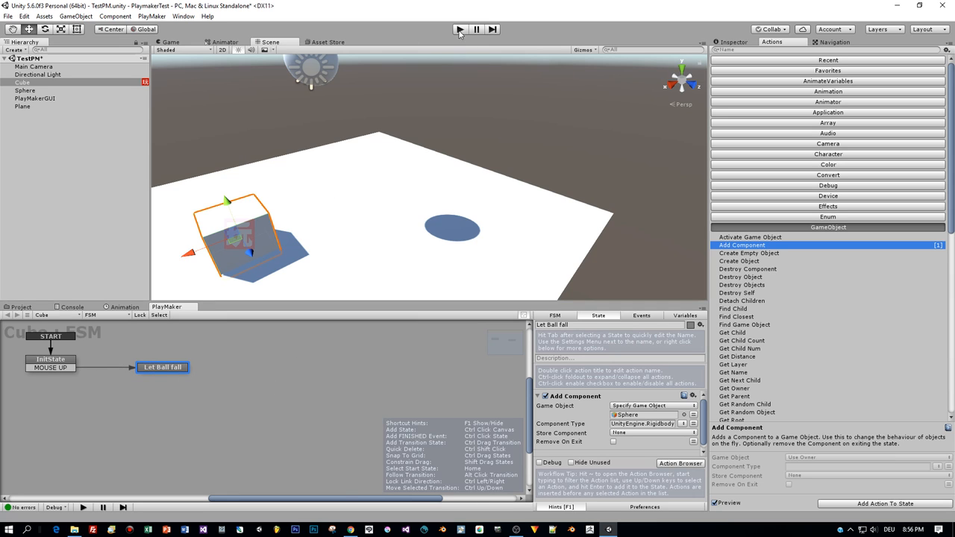
click(460, 30)
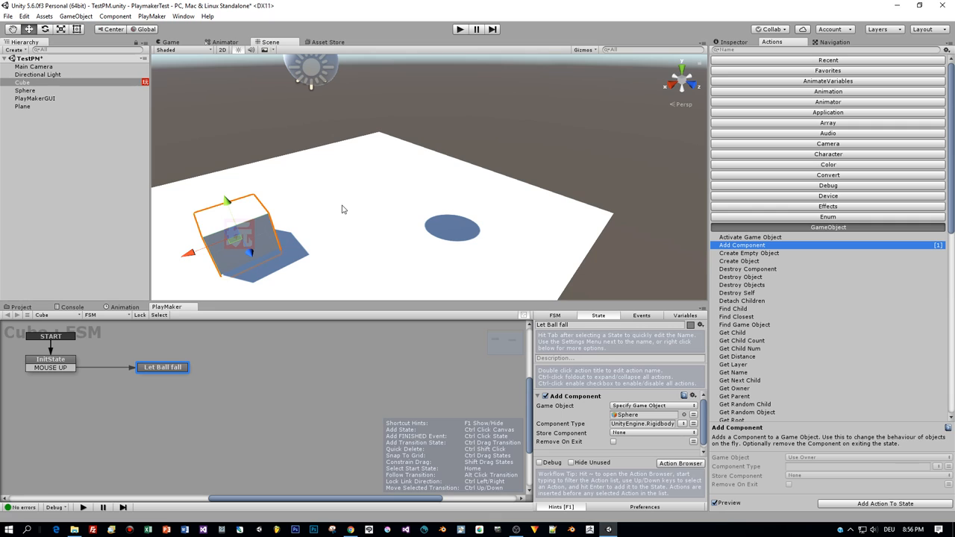
mouse_move(328, 74)
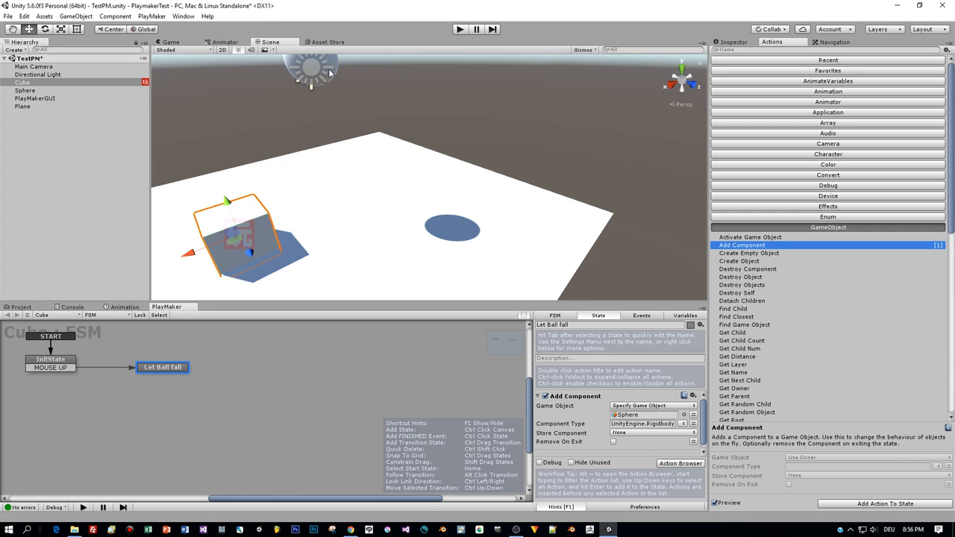
mouse_move(331, 67)
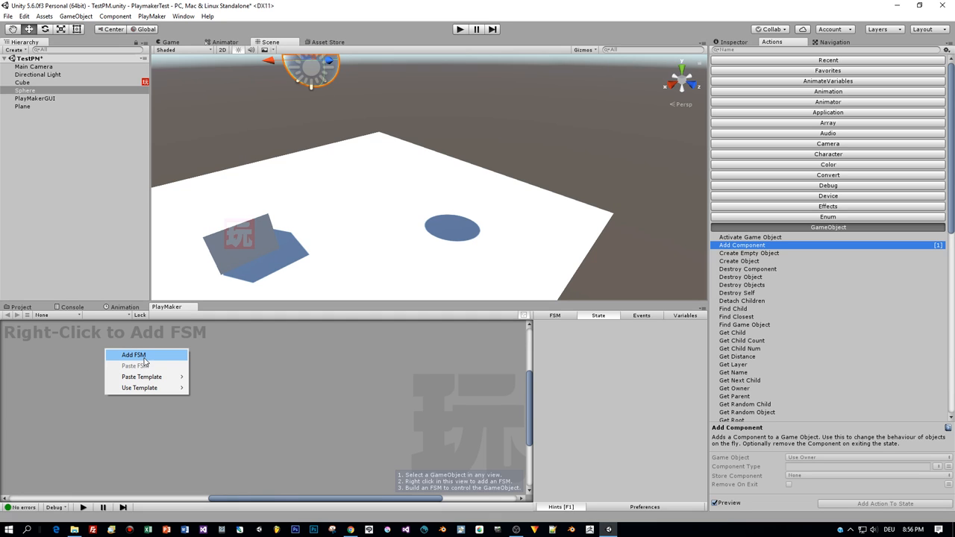
Add an FSM to the Sphere with starting state Init carrying a COLLISION ENTER transition
click(135, 355)
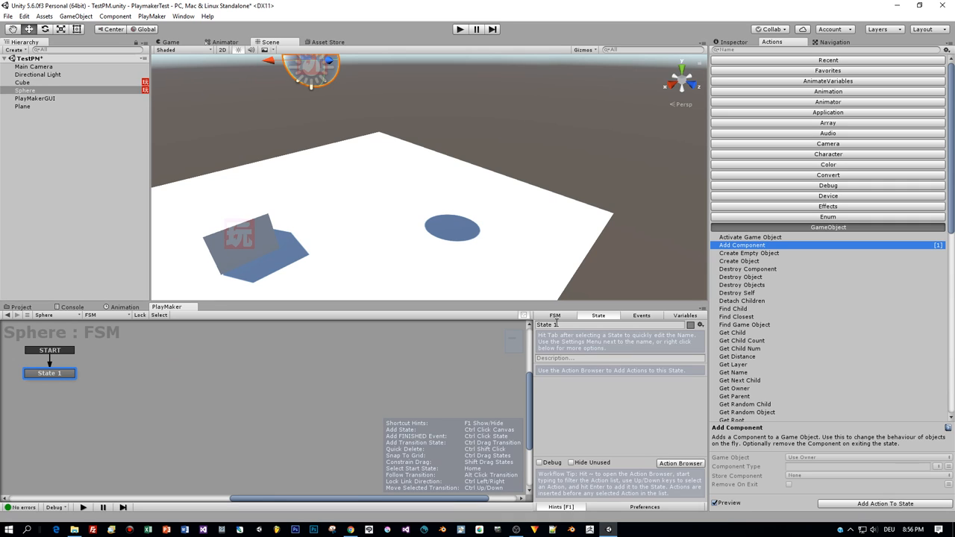
text(Init)
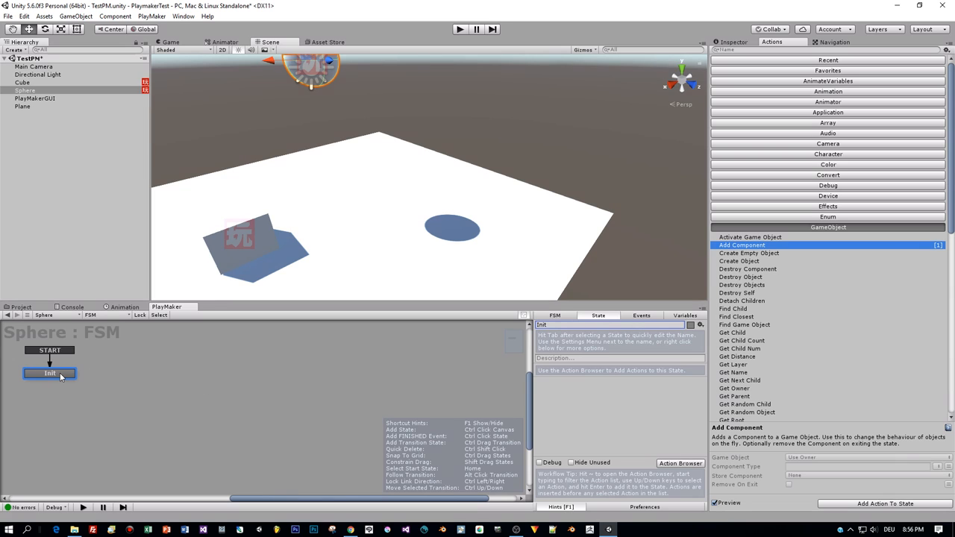
right_click(50, 373)
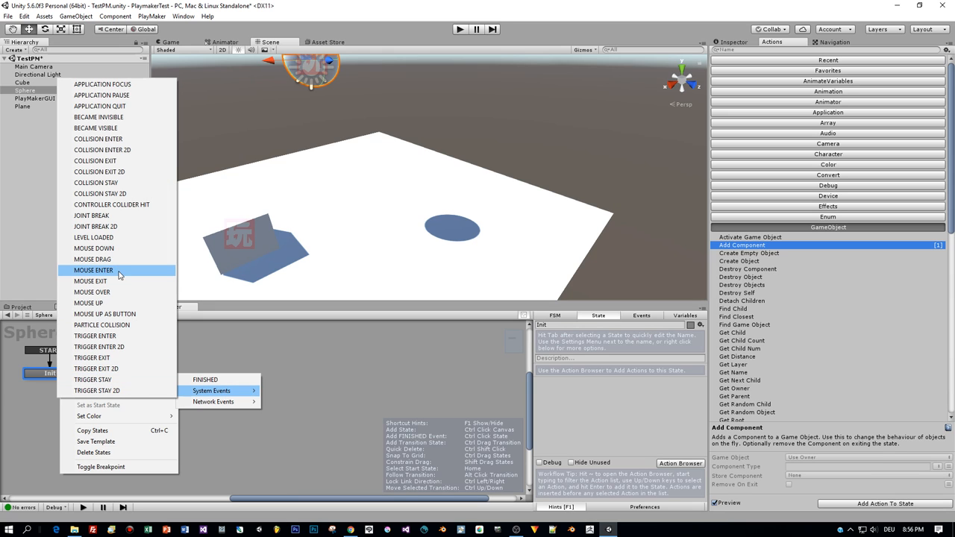
mouse_move(96, 161)
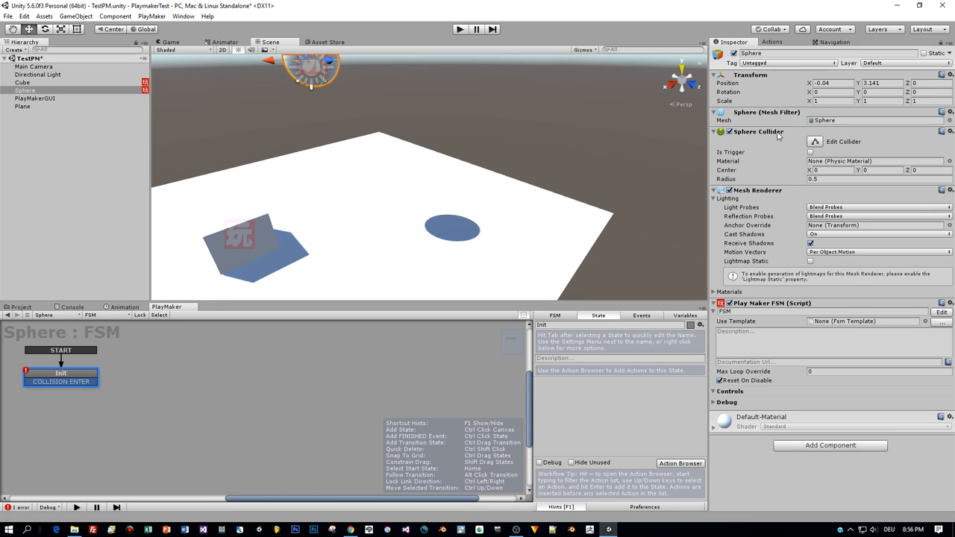
right_click(157, 380)
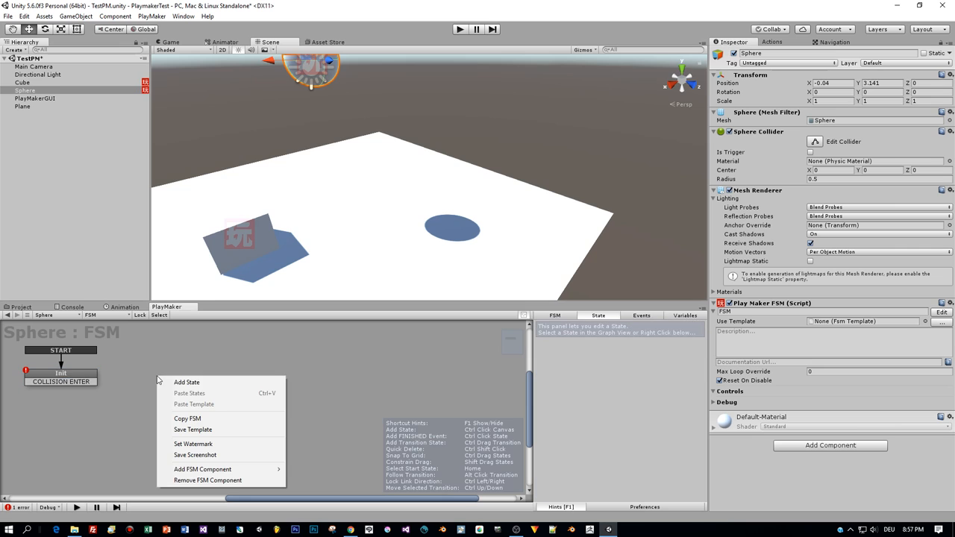
Add a Destroy Ball state with a Destroy Self action, linked from Init's COLLISION ENTER
click(186, 382)
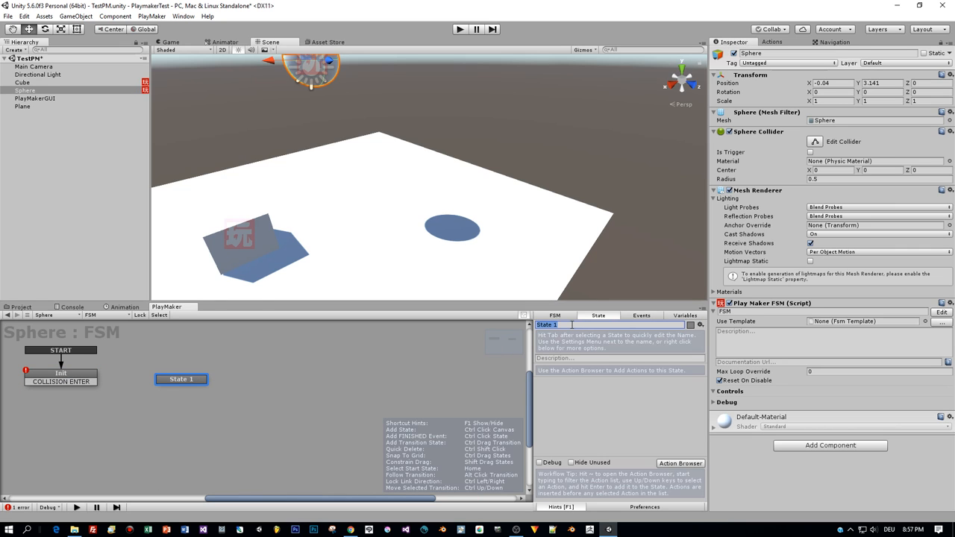
text(Destroy Ball)
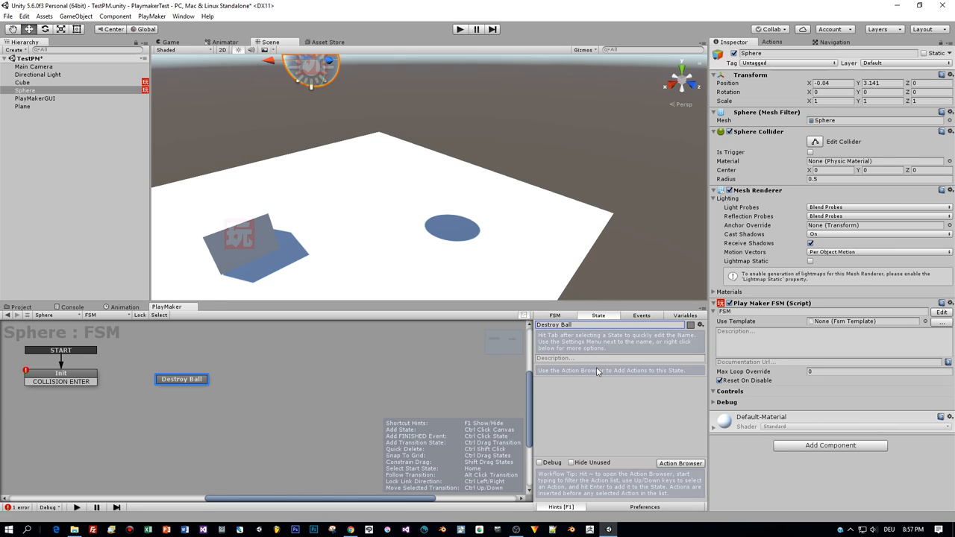
mouse_move(812, 155)
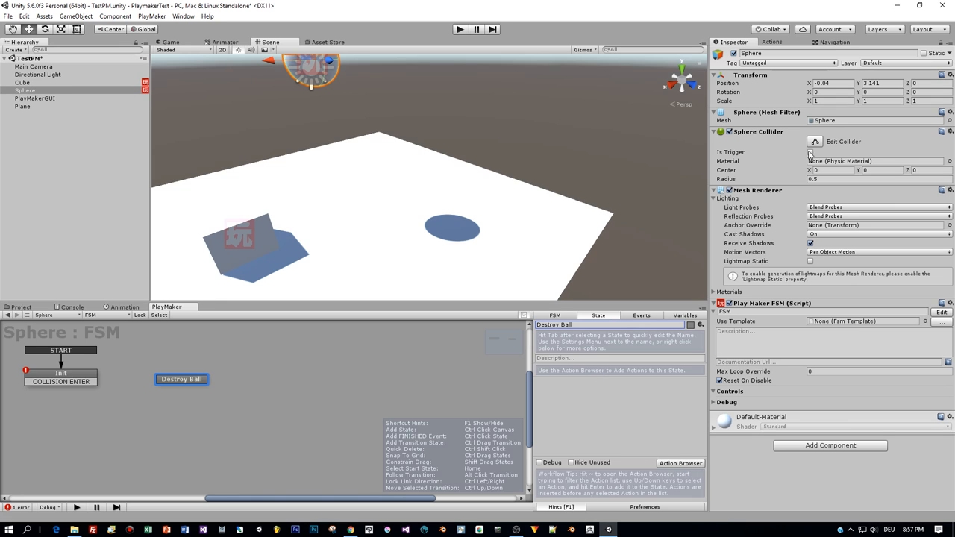
click(680, 463)
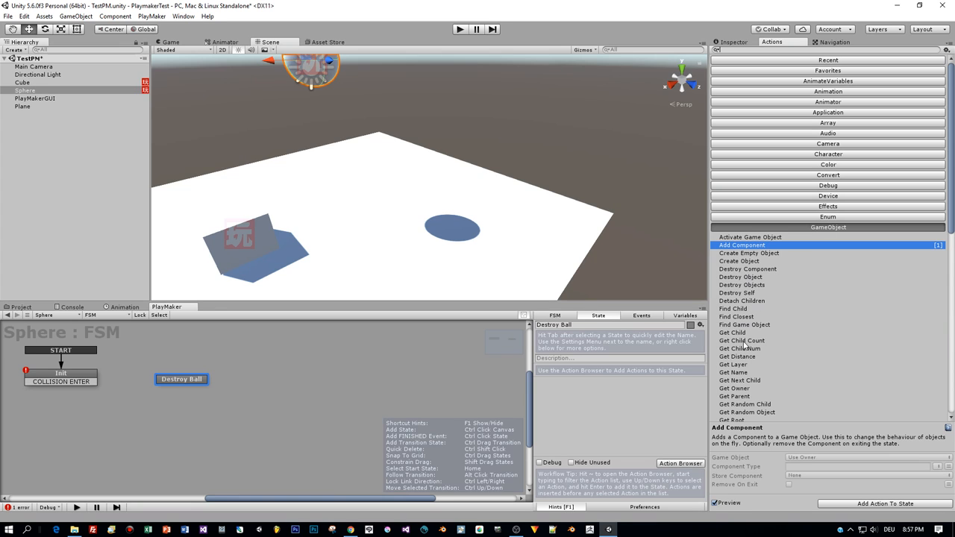
click(740, 276)
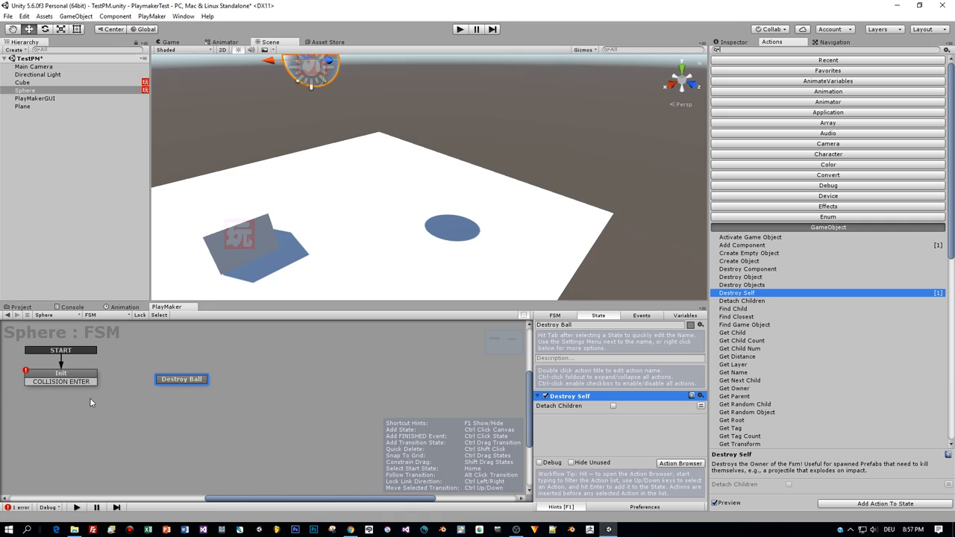
click(59, 373)
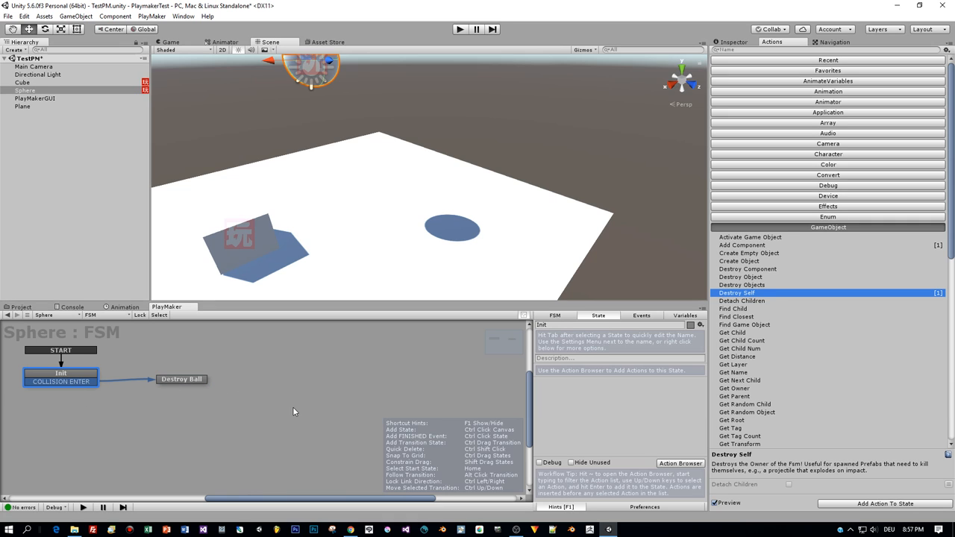
mouse_move(356, 224)
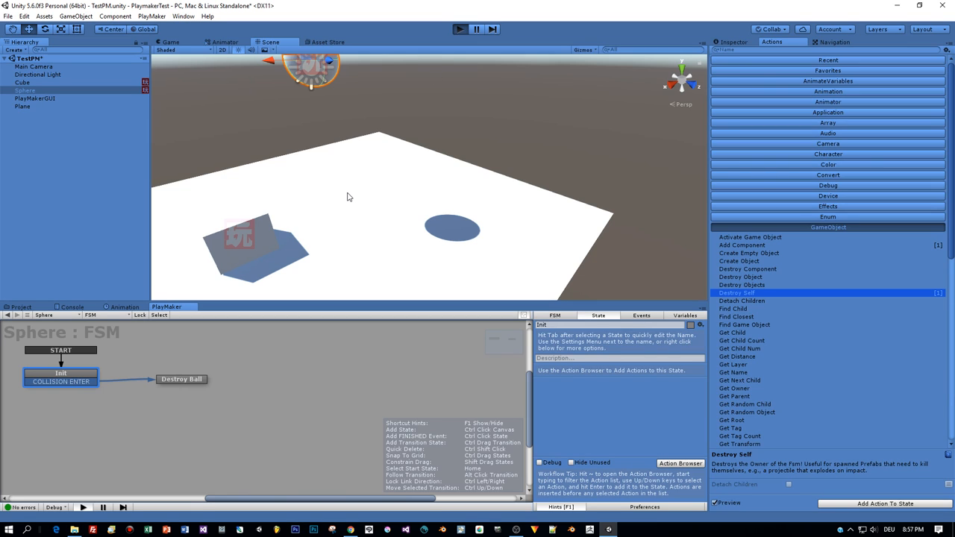
Play, click the cube so the sphere falls and vanishes, then replay watching the Sphere's FSM
click(459, 30)
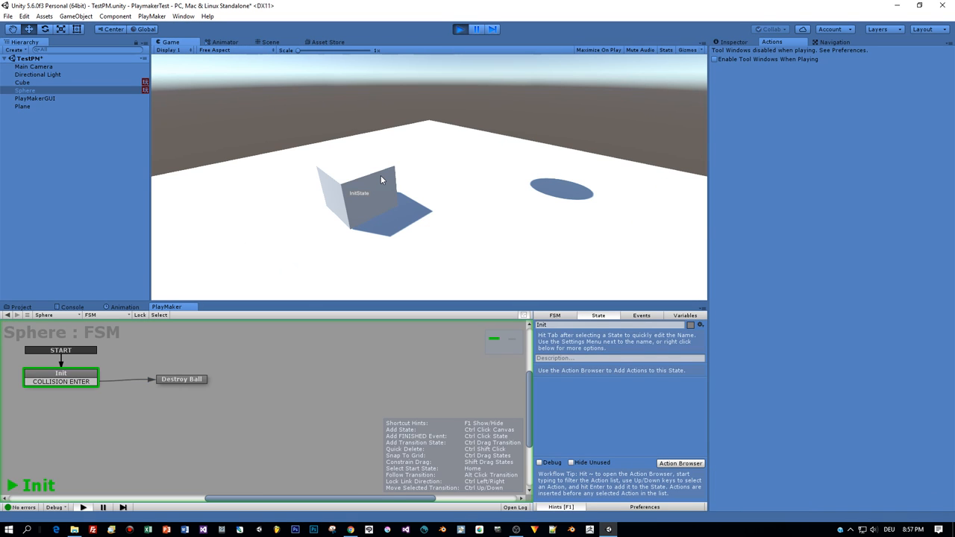
mouse_move(133, 297)
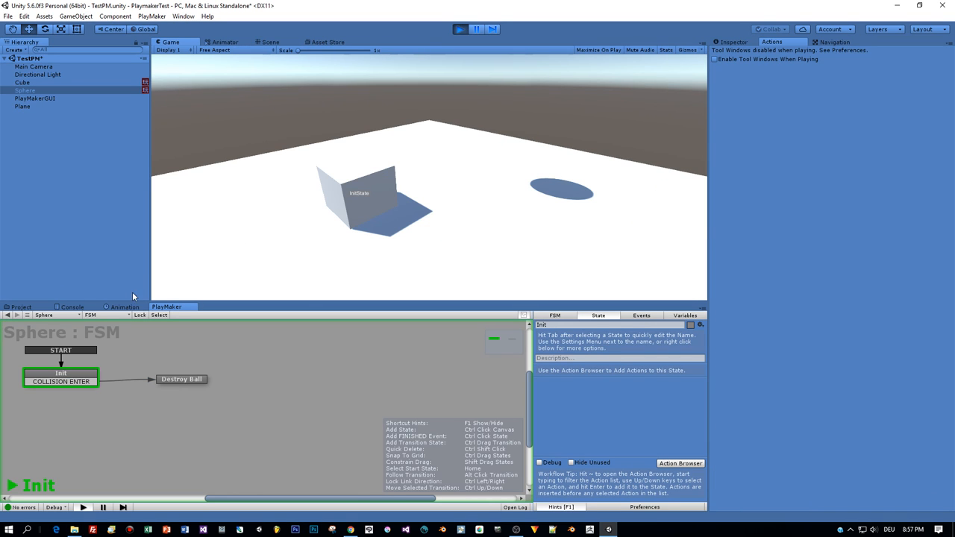
mouse_move(377, 185)
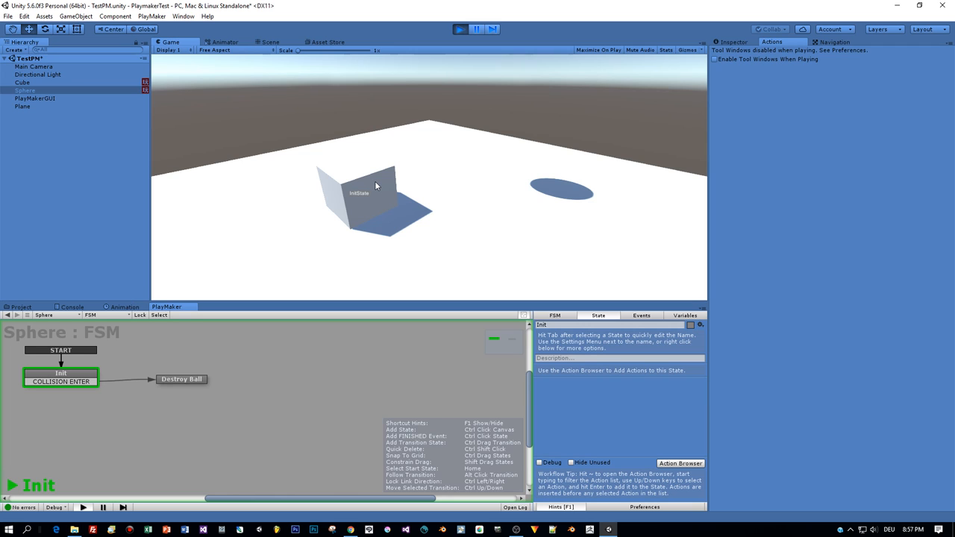
click(20, 82)
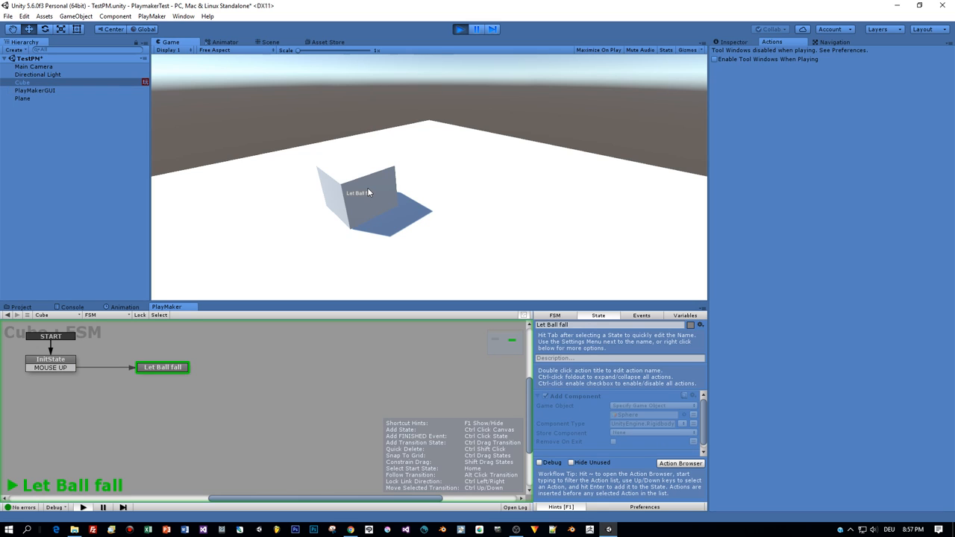
mouse_move(468, 45)
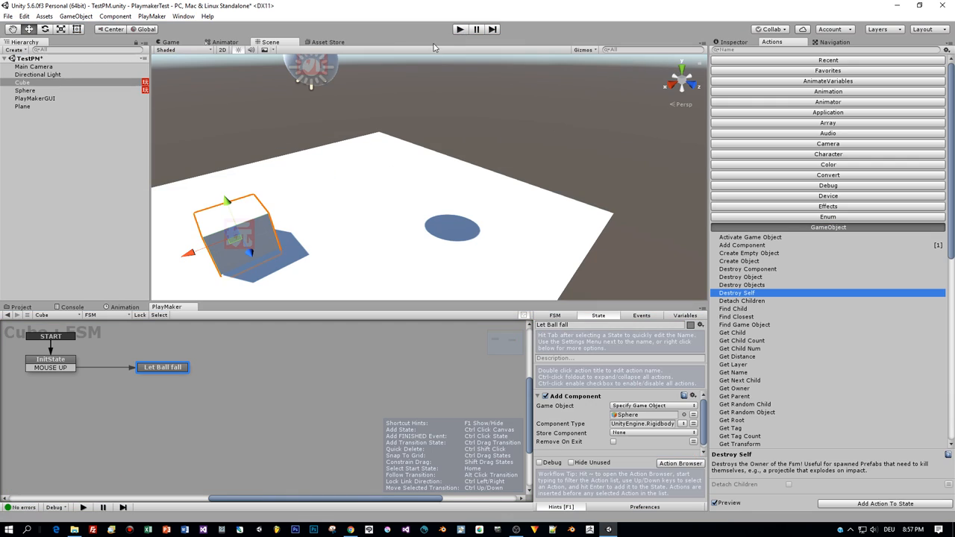
click(459, 30)
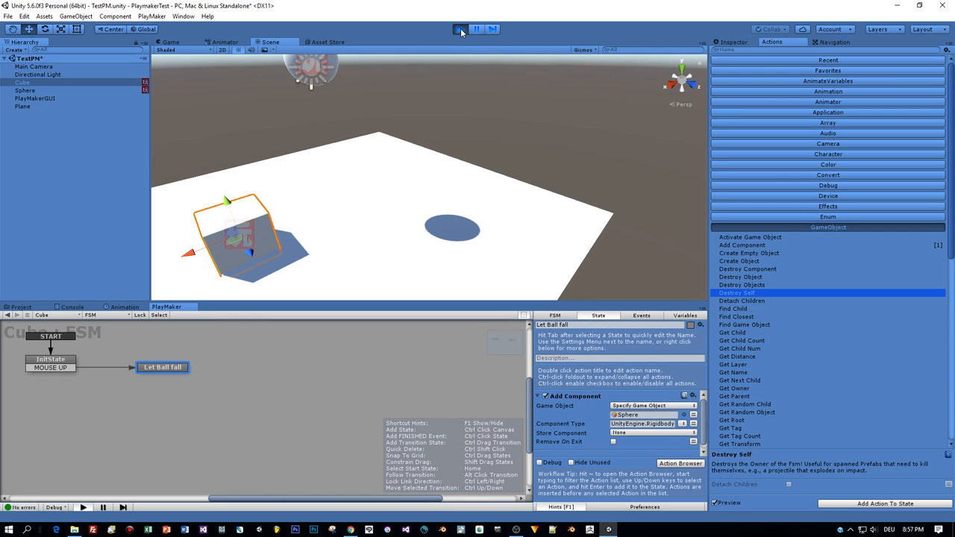
click(460, 28)
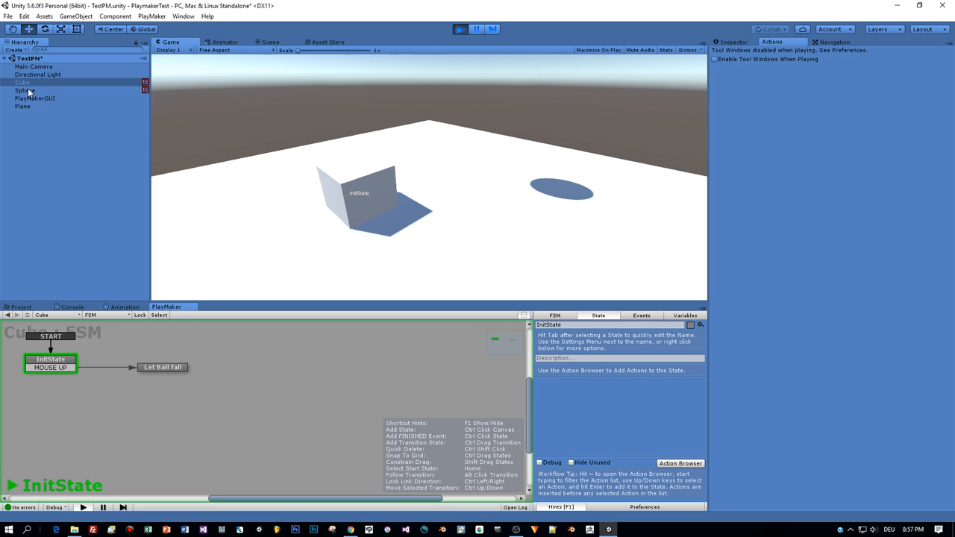
click(25, 91)
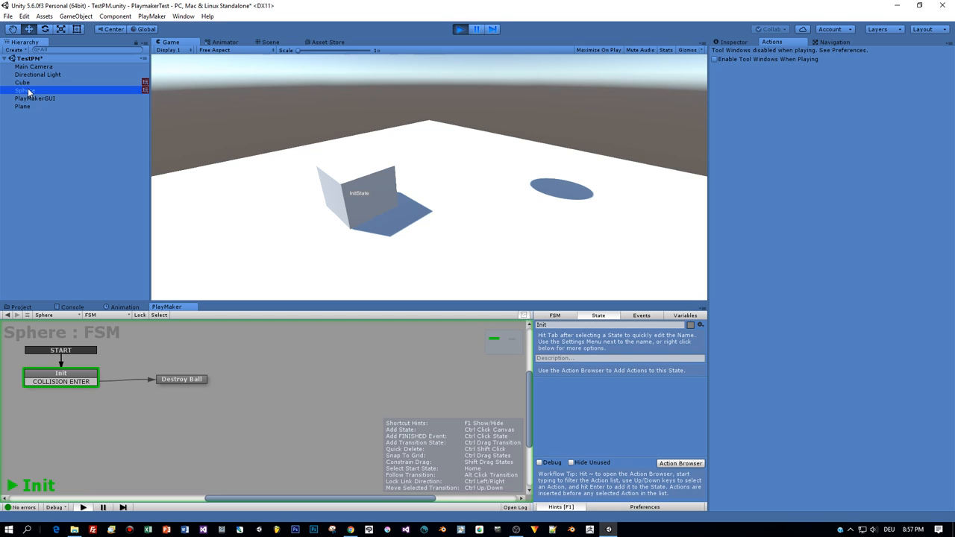